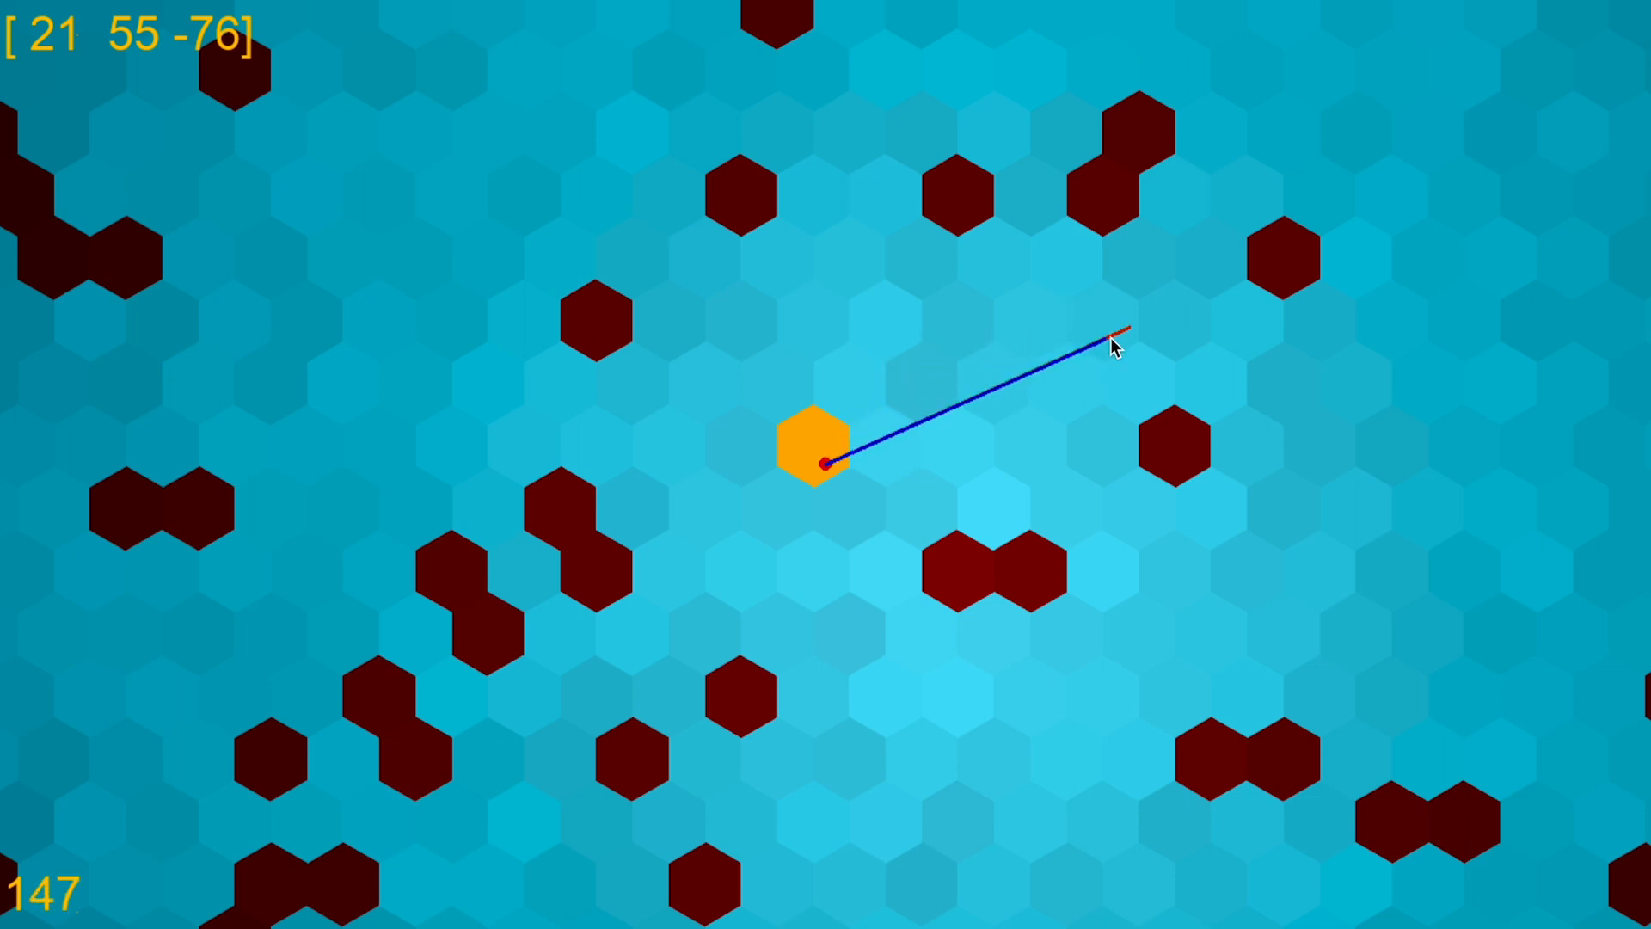
mouse_move(1424, 324)
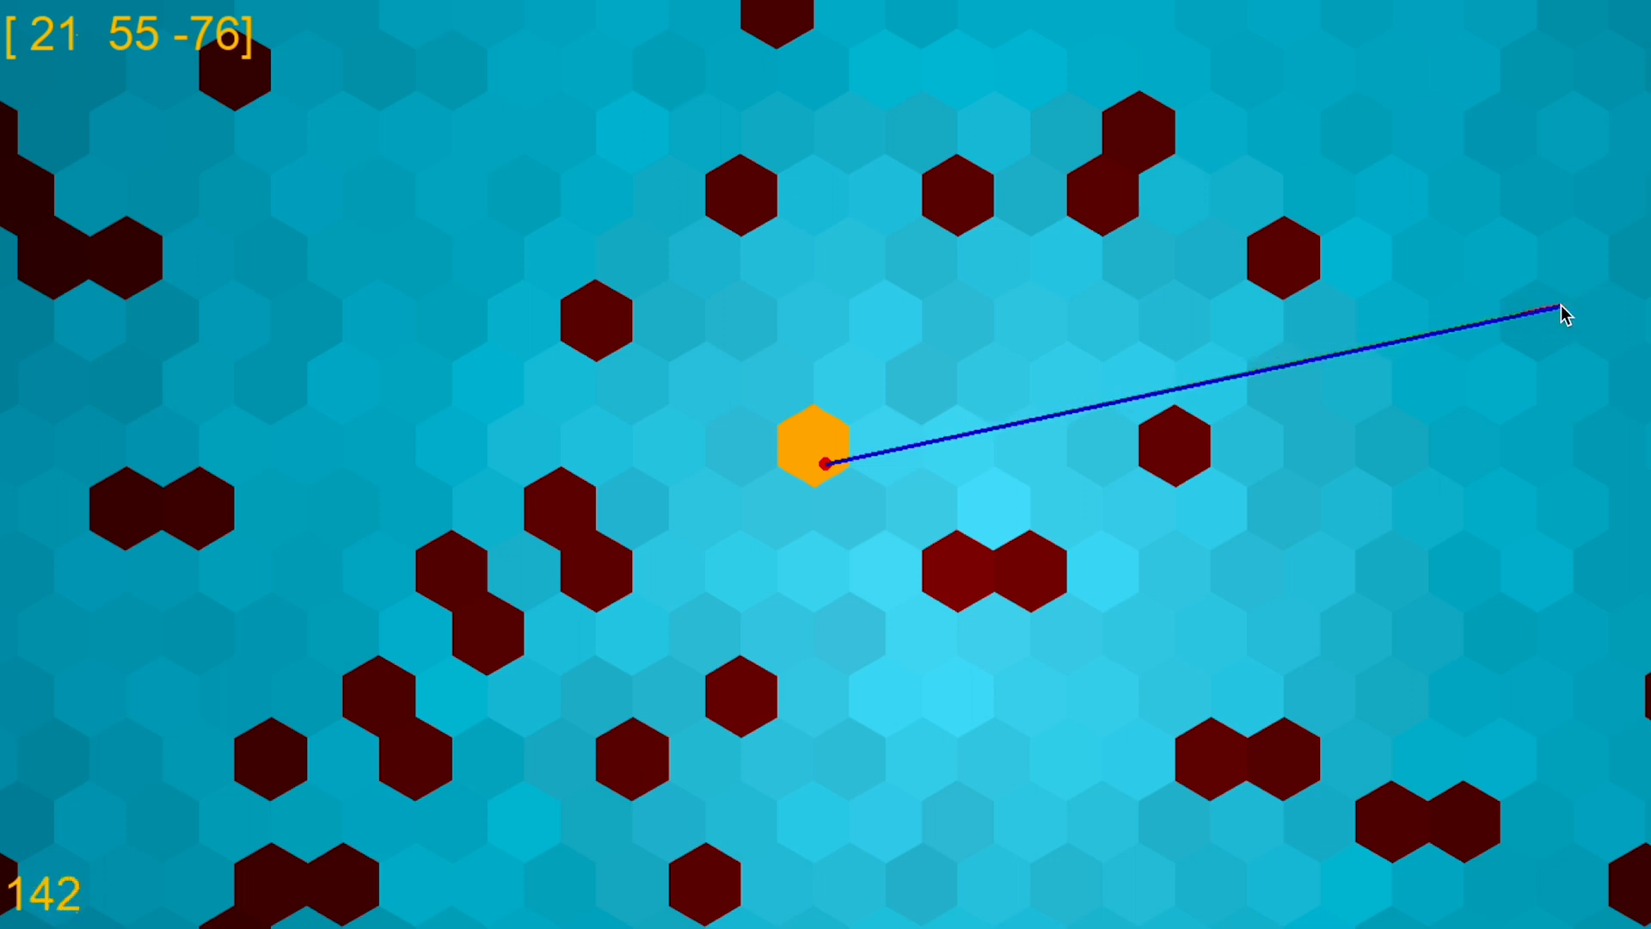
mouse_move(1230, 341)
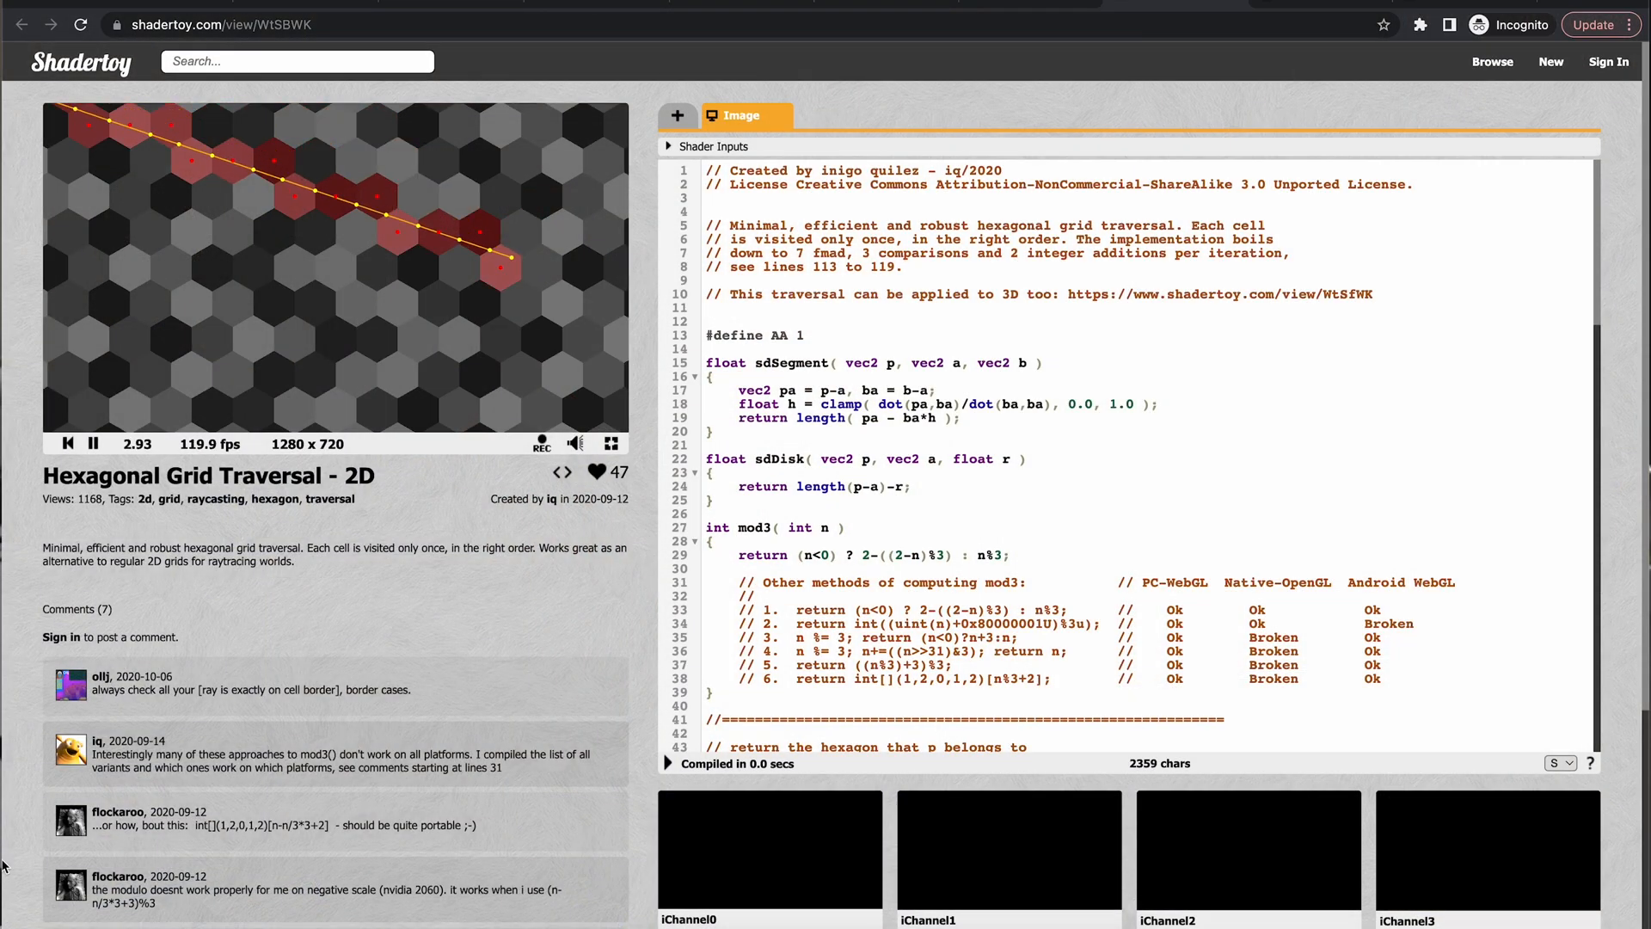
Bring up the Hexagonal Grid Traversal - 2D shader page with its preview and source code
click(612, 443)
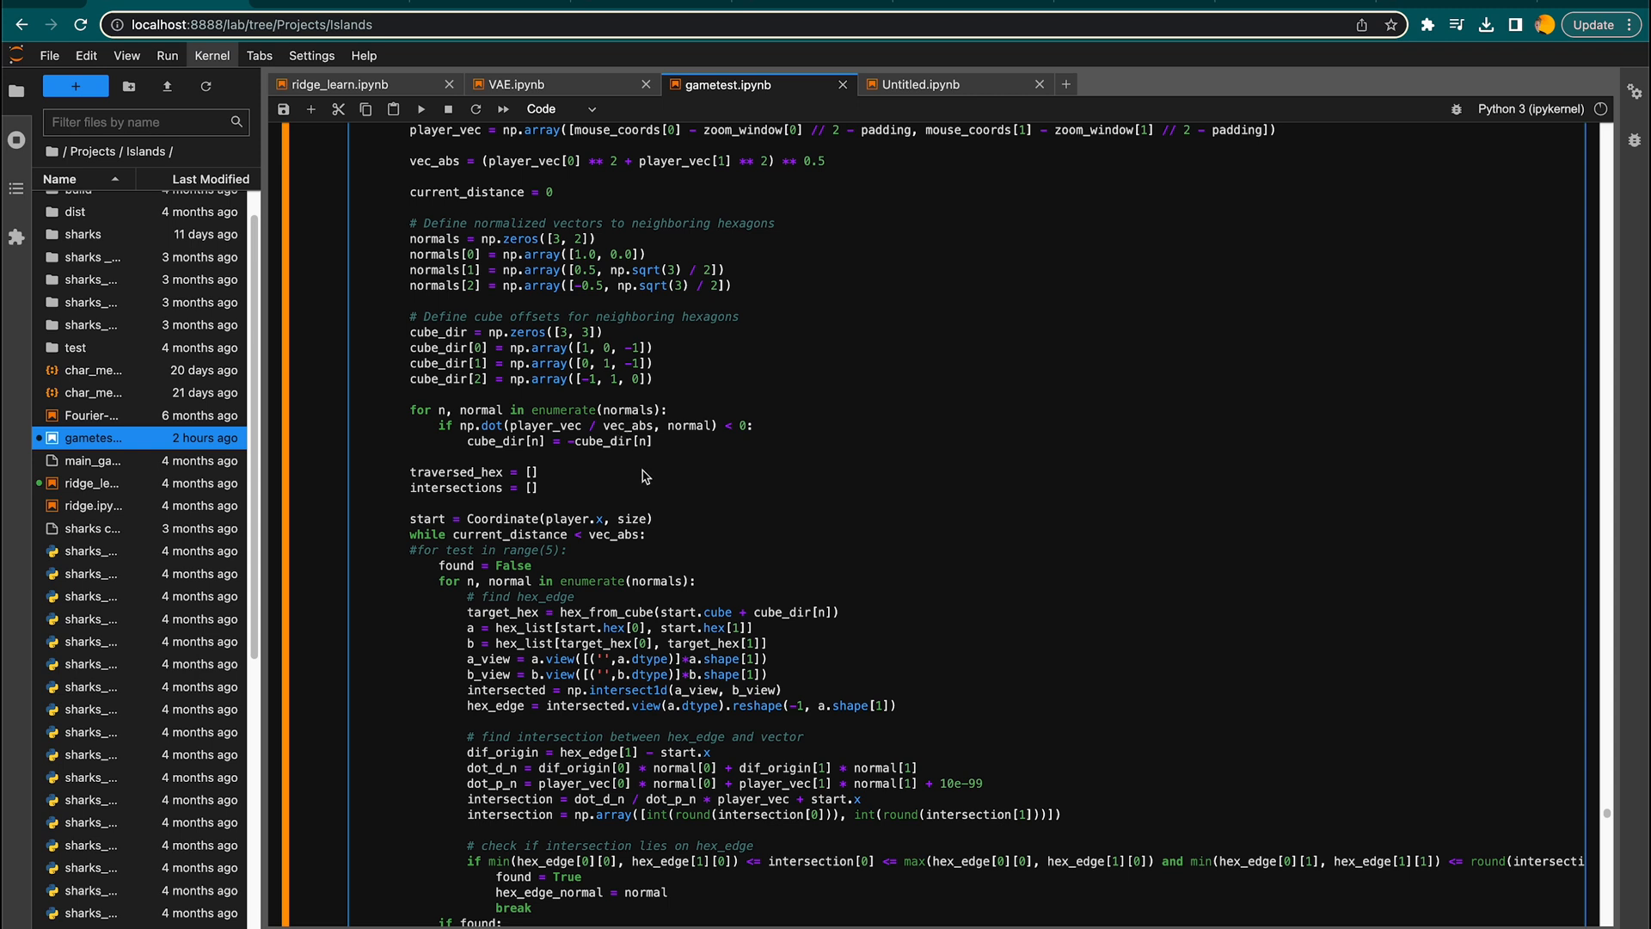
mouse_move(657, 220)
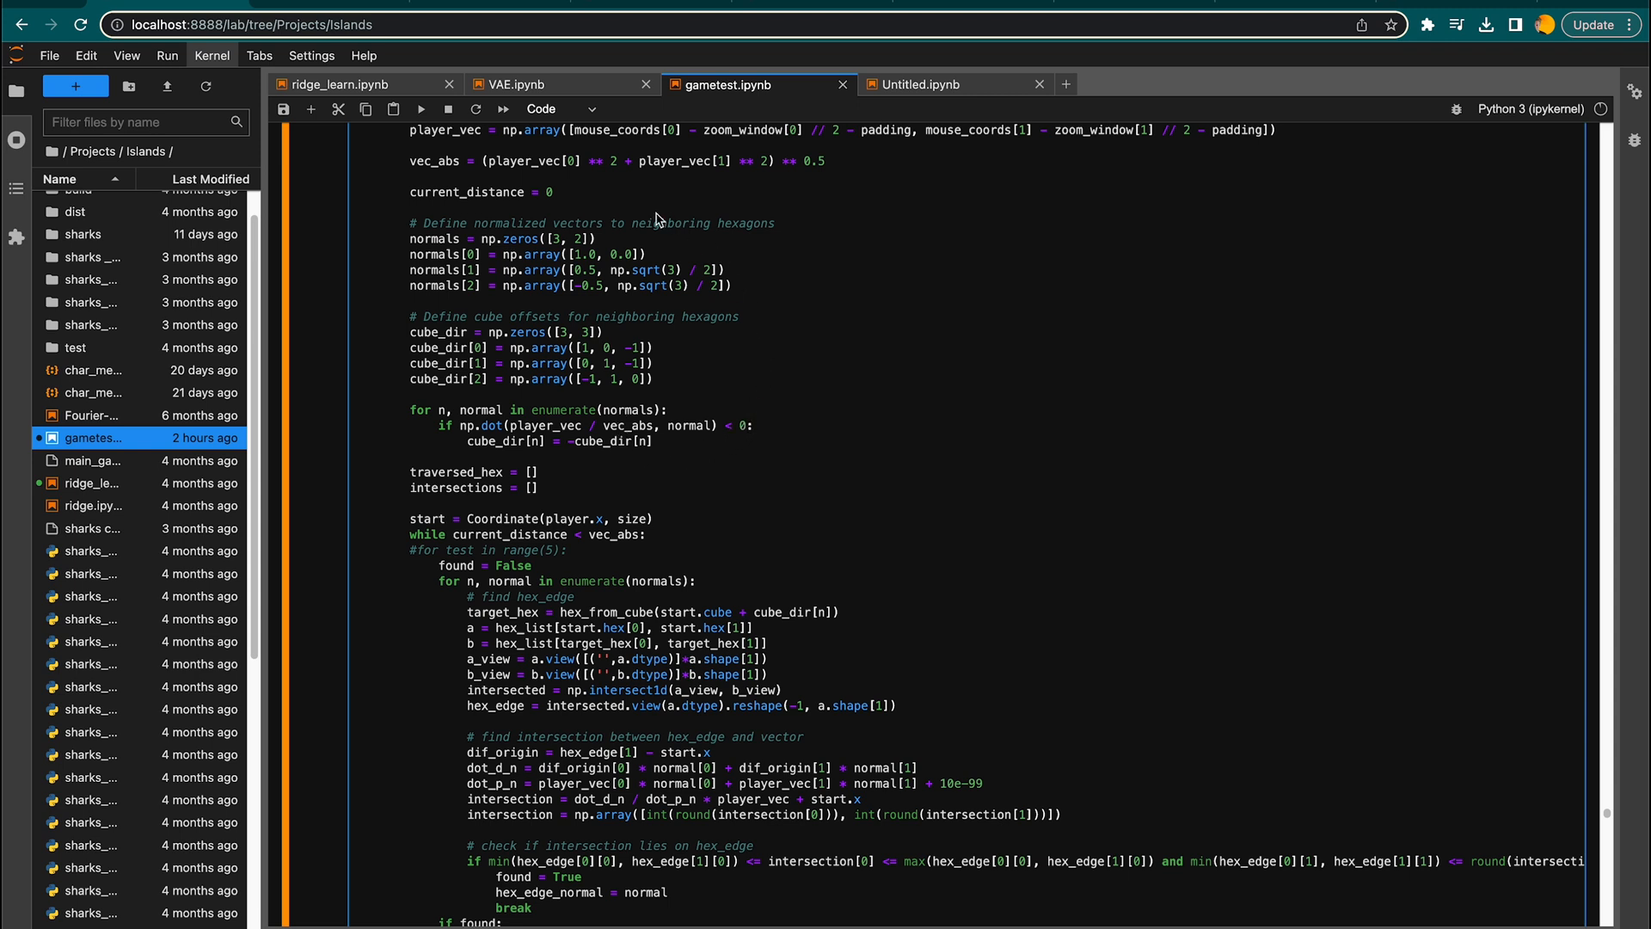
mouse_move(530, 409)
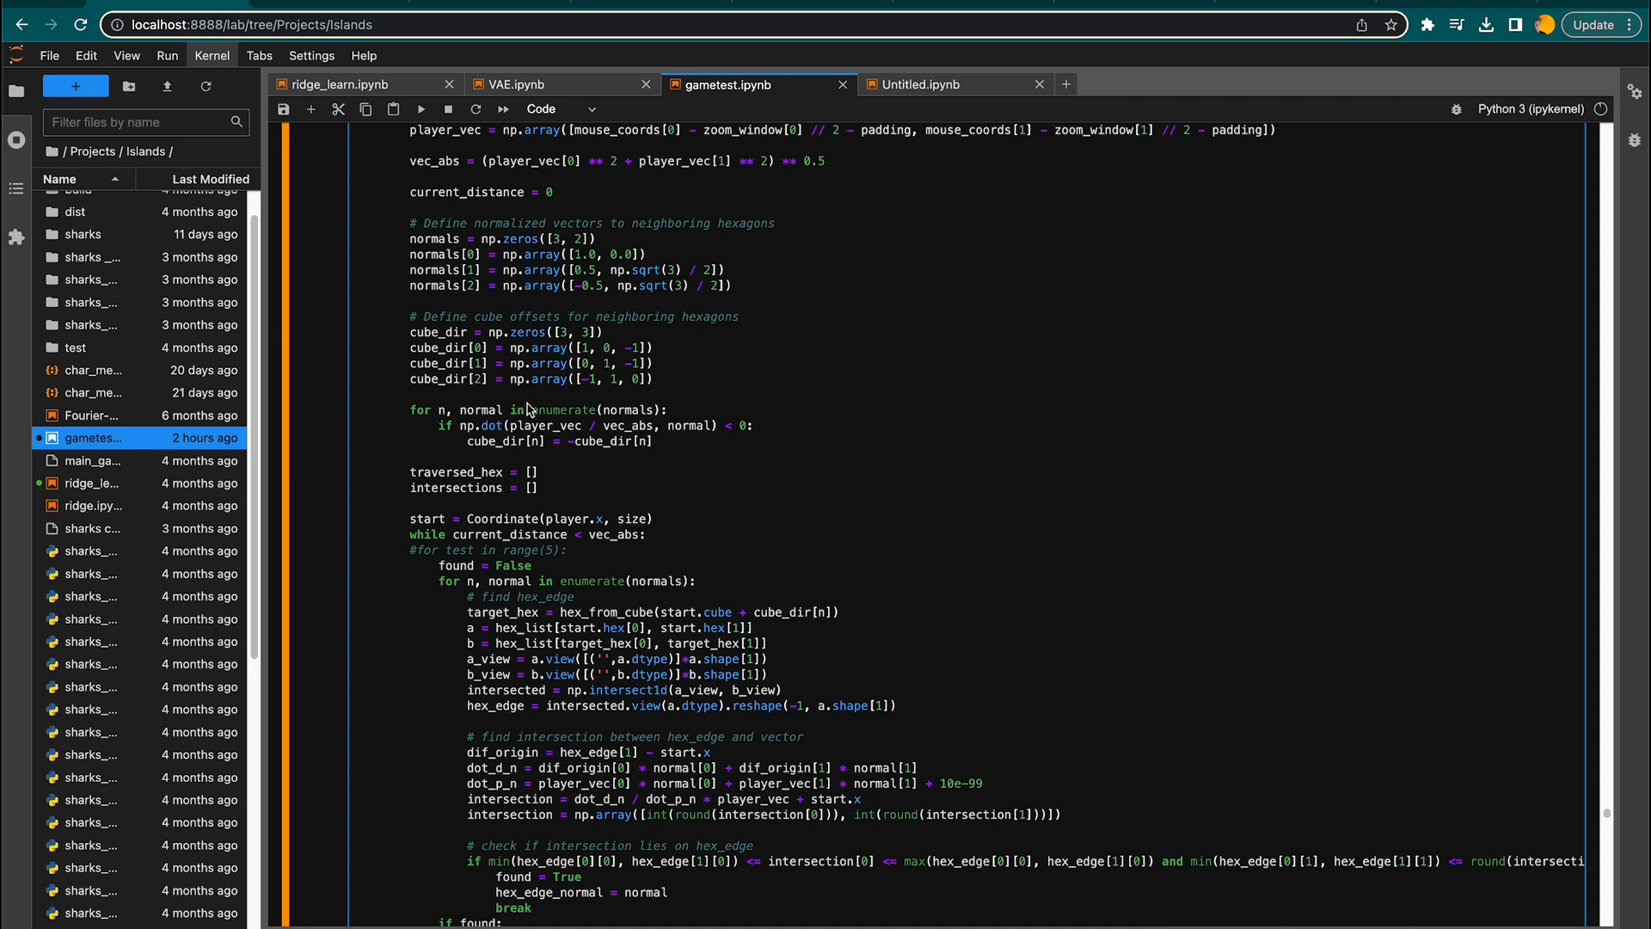
mouse_move(564, 307)
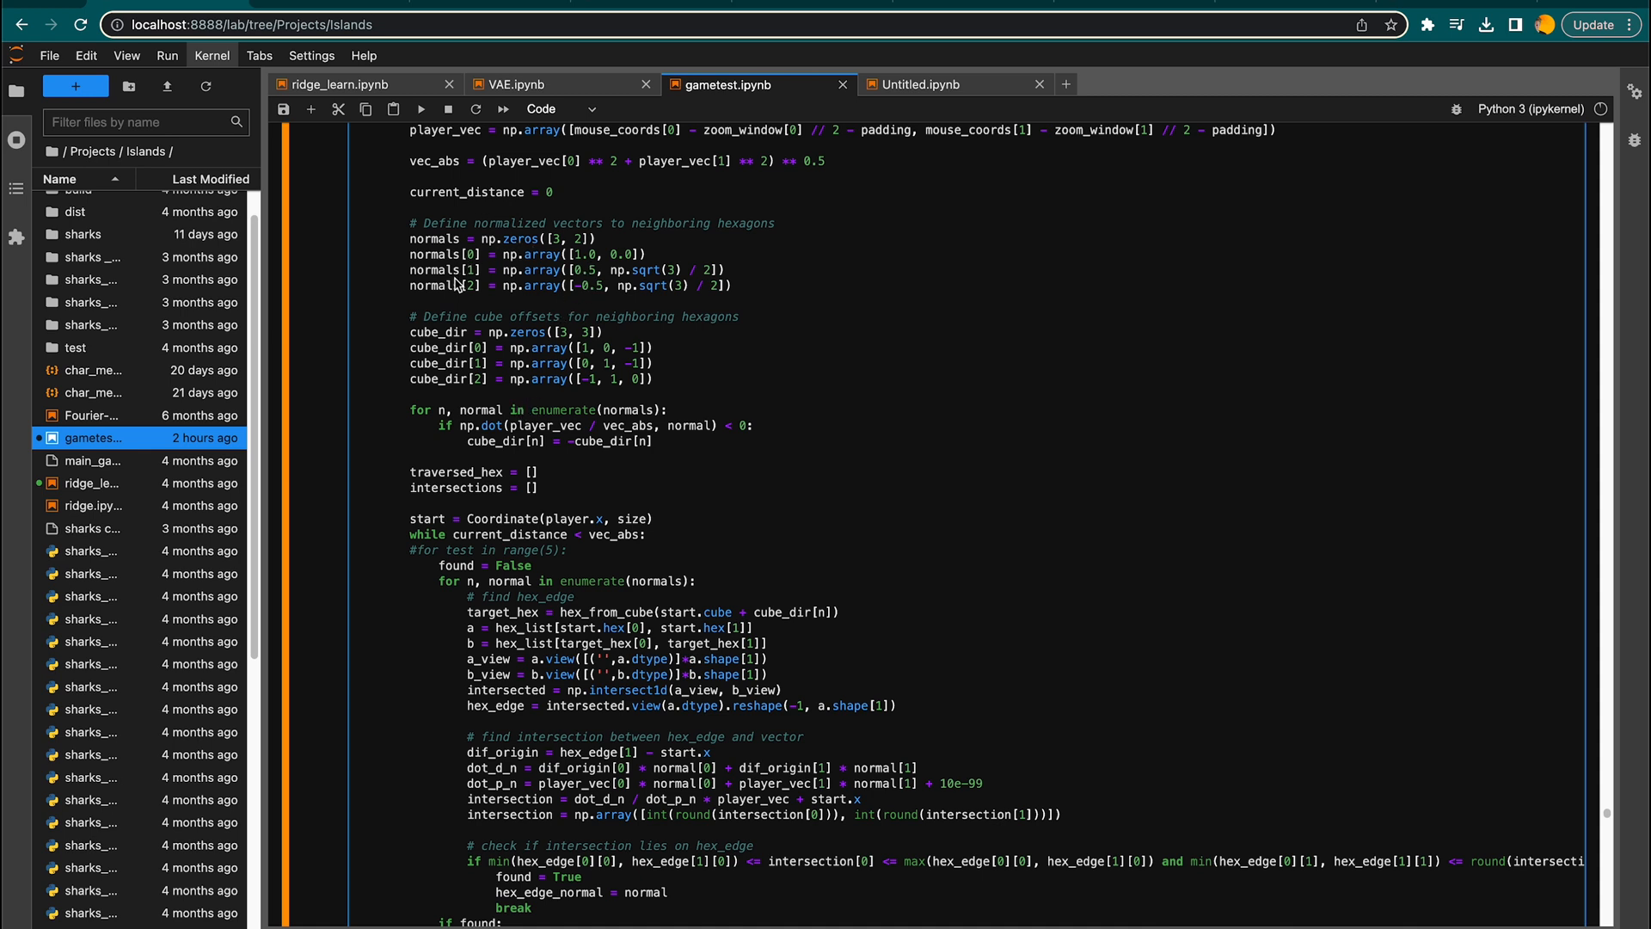
mouse_move(609, 461)
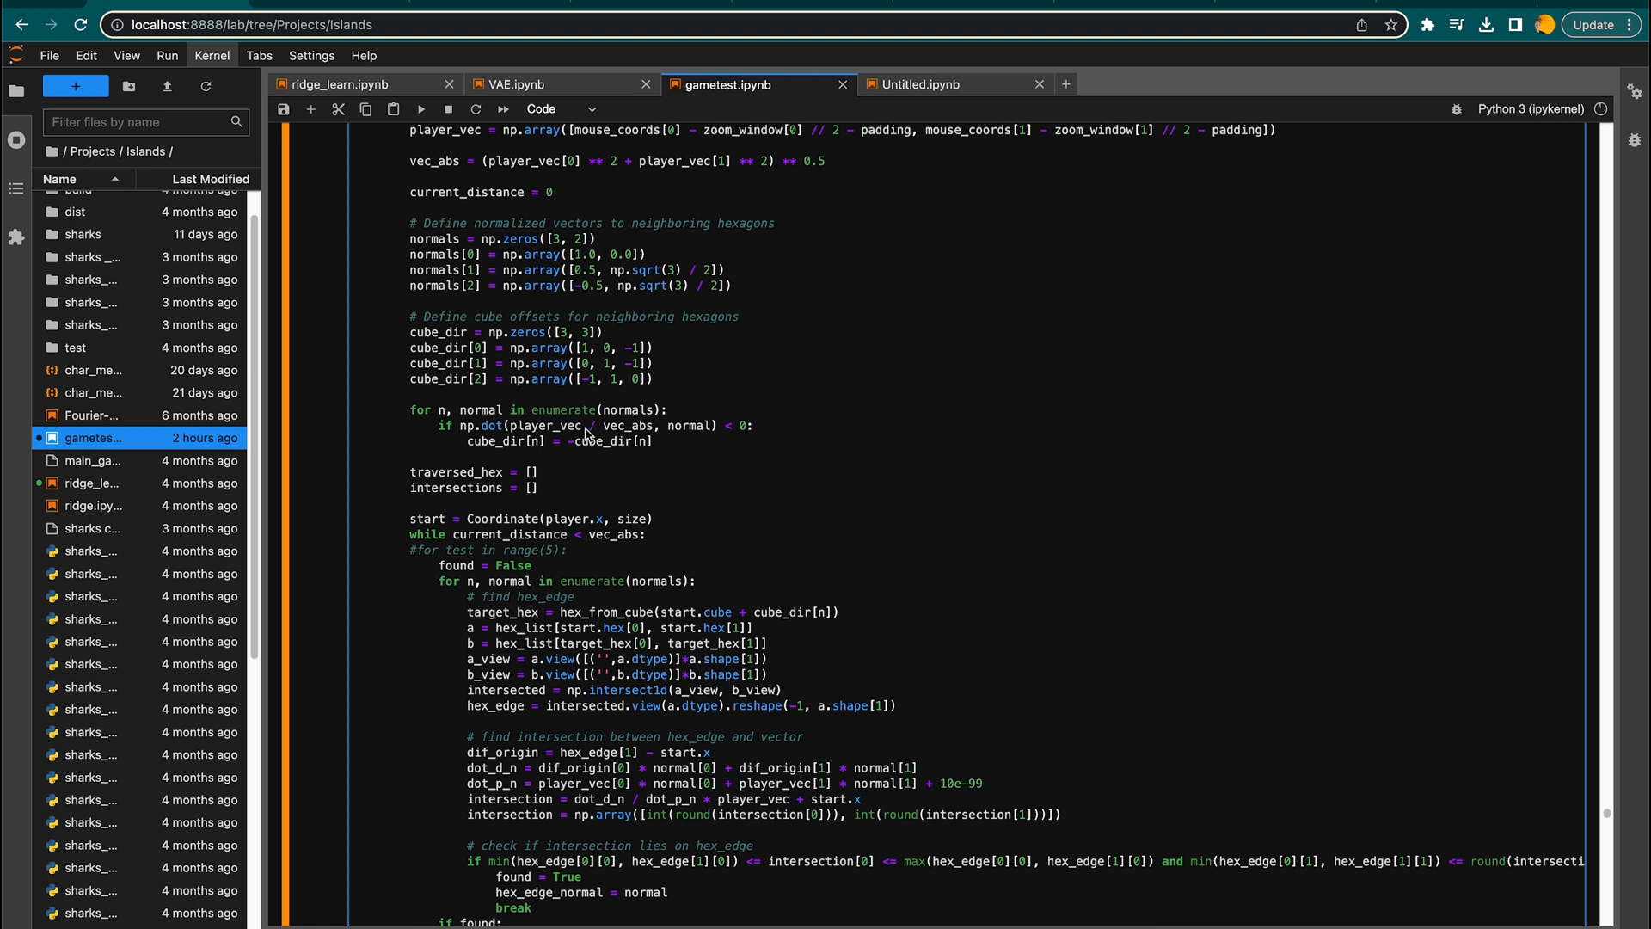
mouse_move(666, 444)
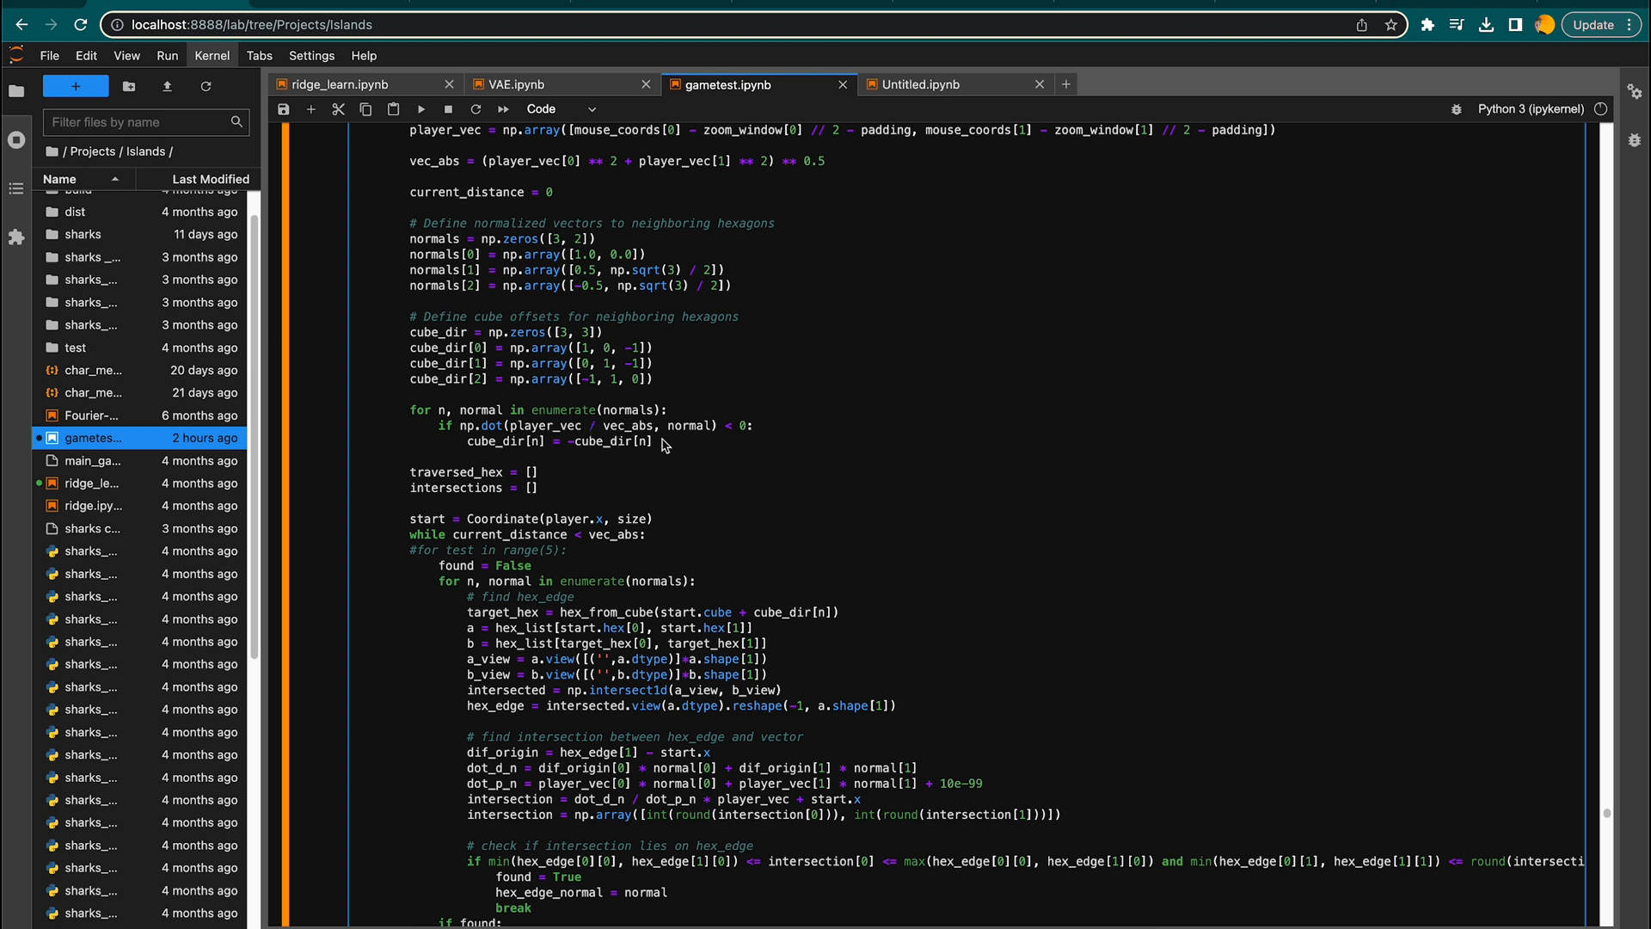
mouse_move(506, 566)
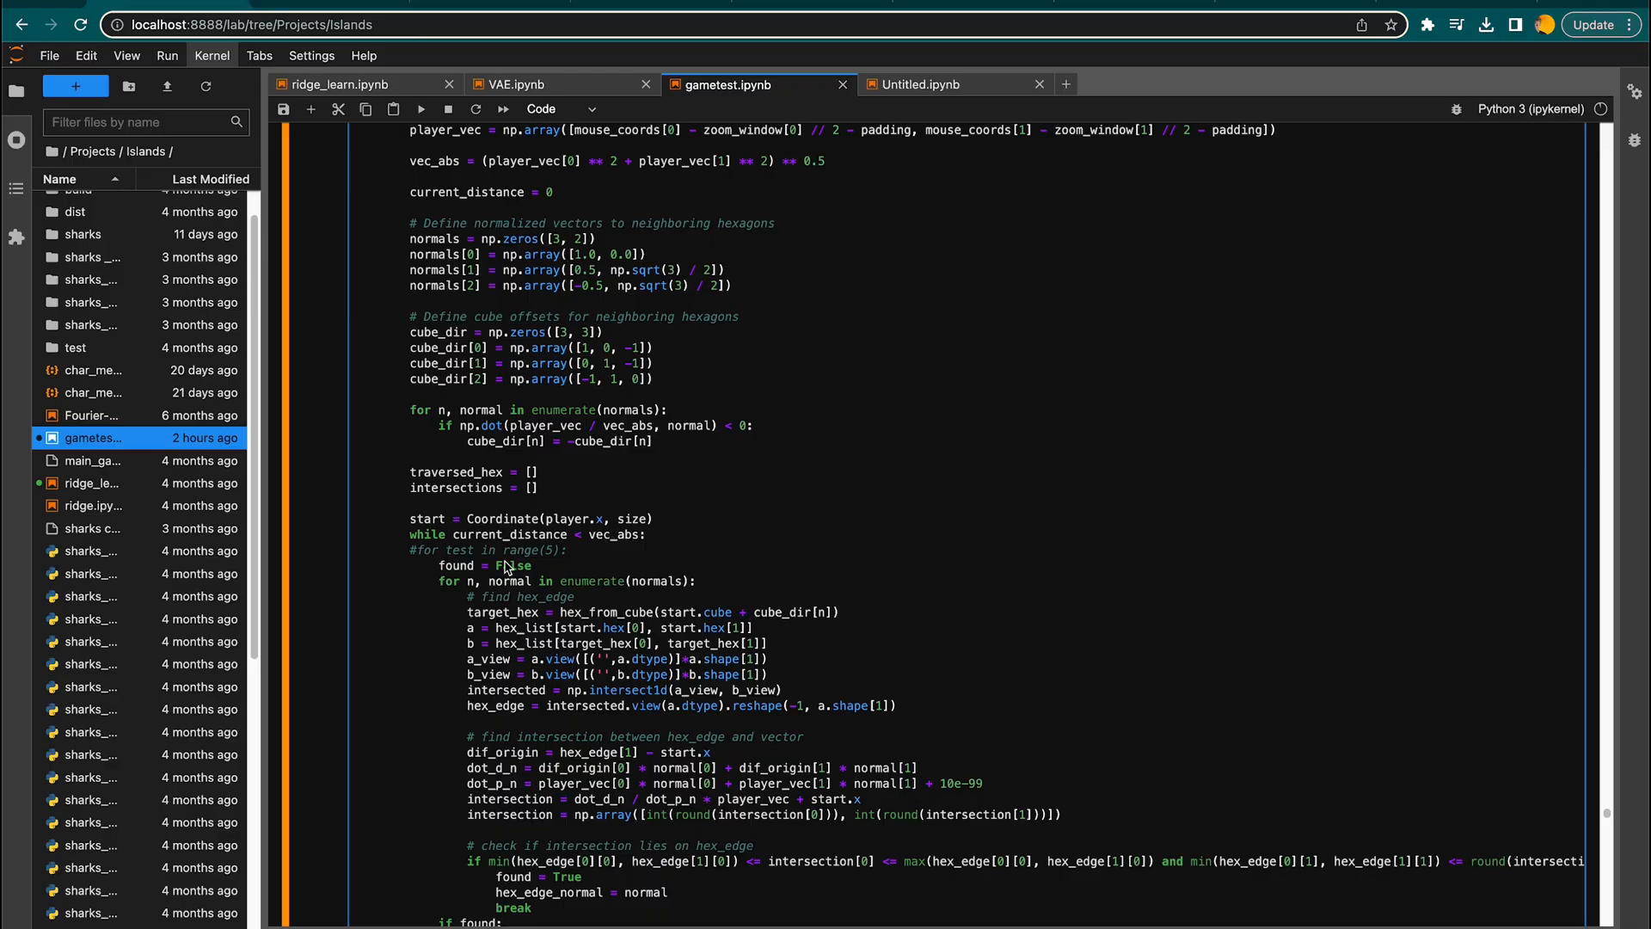
mouse_move(521, 535)
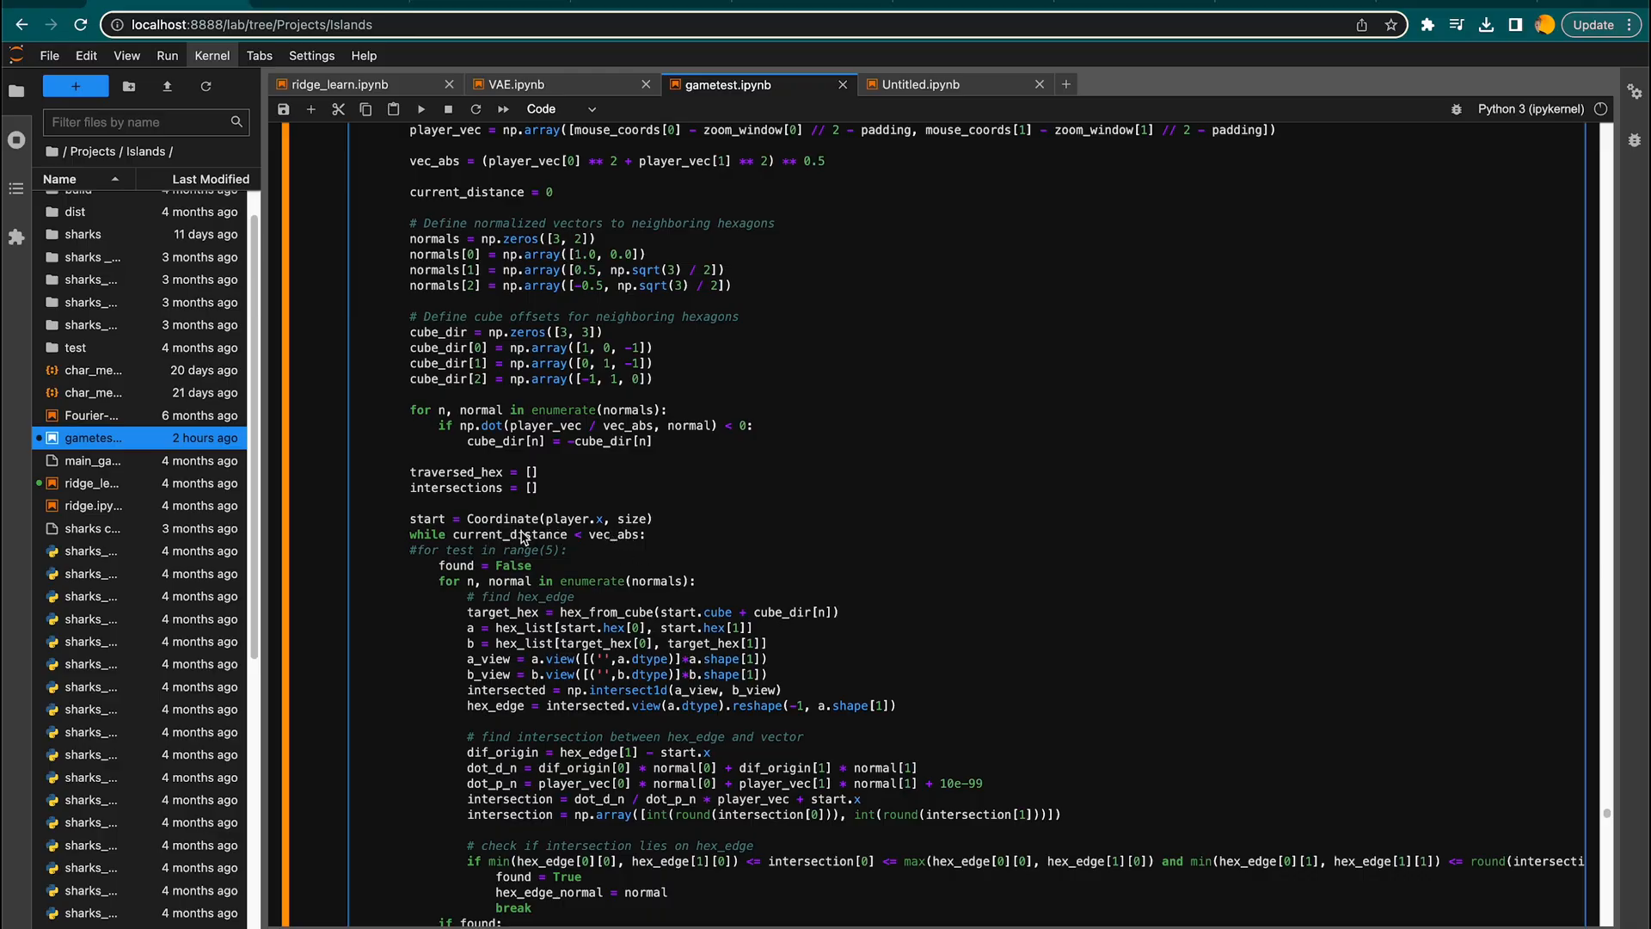
mouse_move(567, 554)
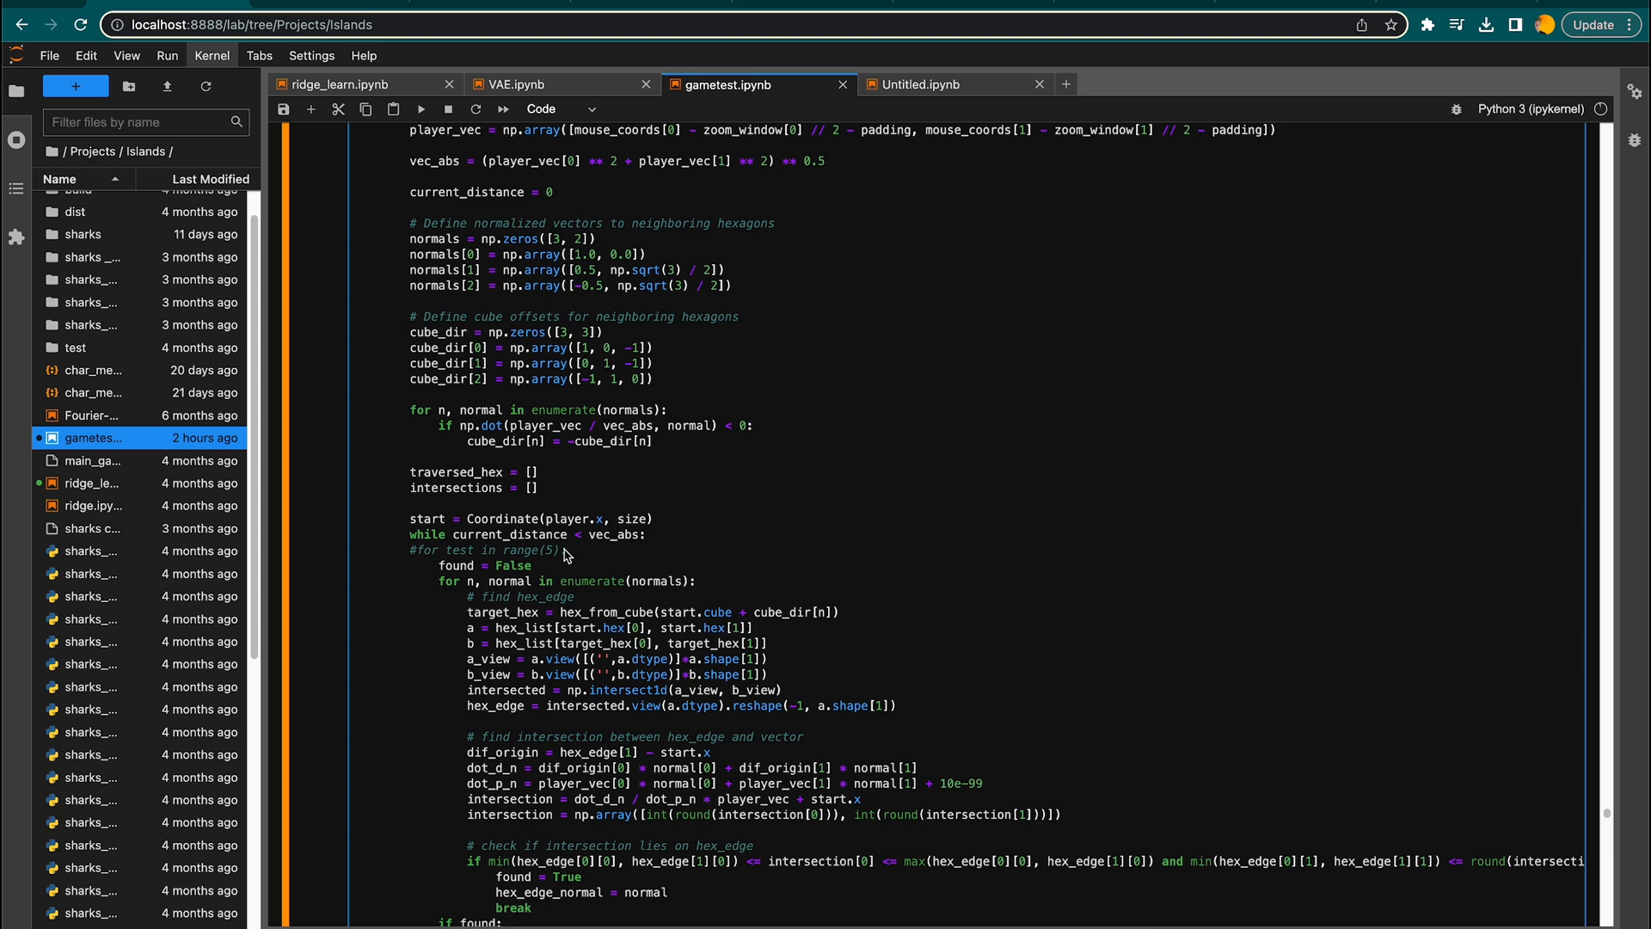
Scroll gametest.ipynb down to the hit_land check and reflection vector code
scroll(down, 3)
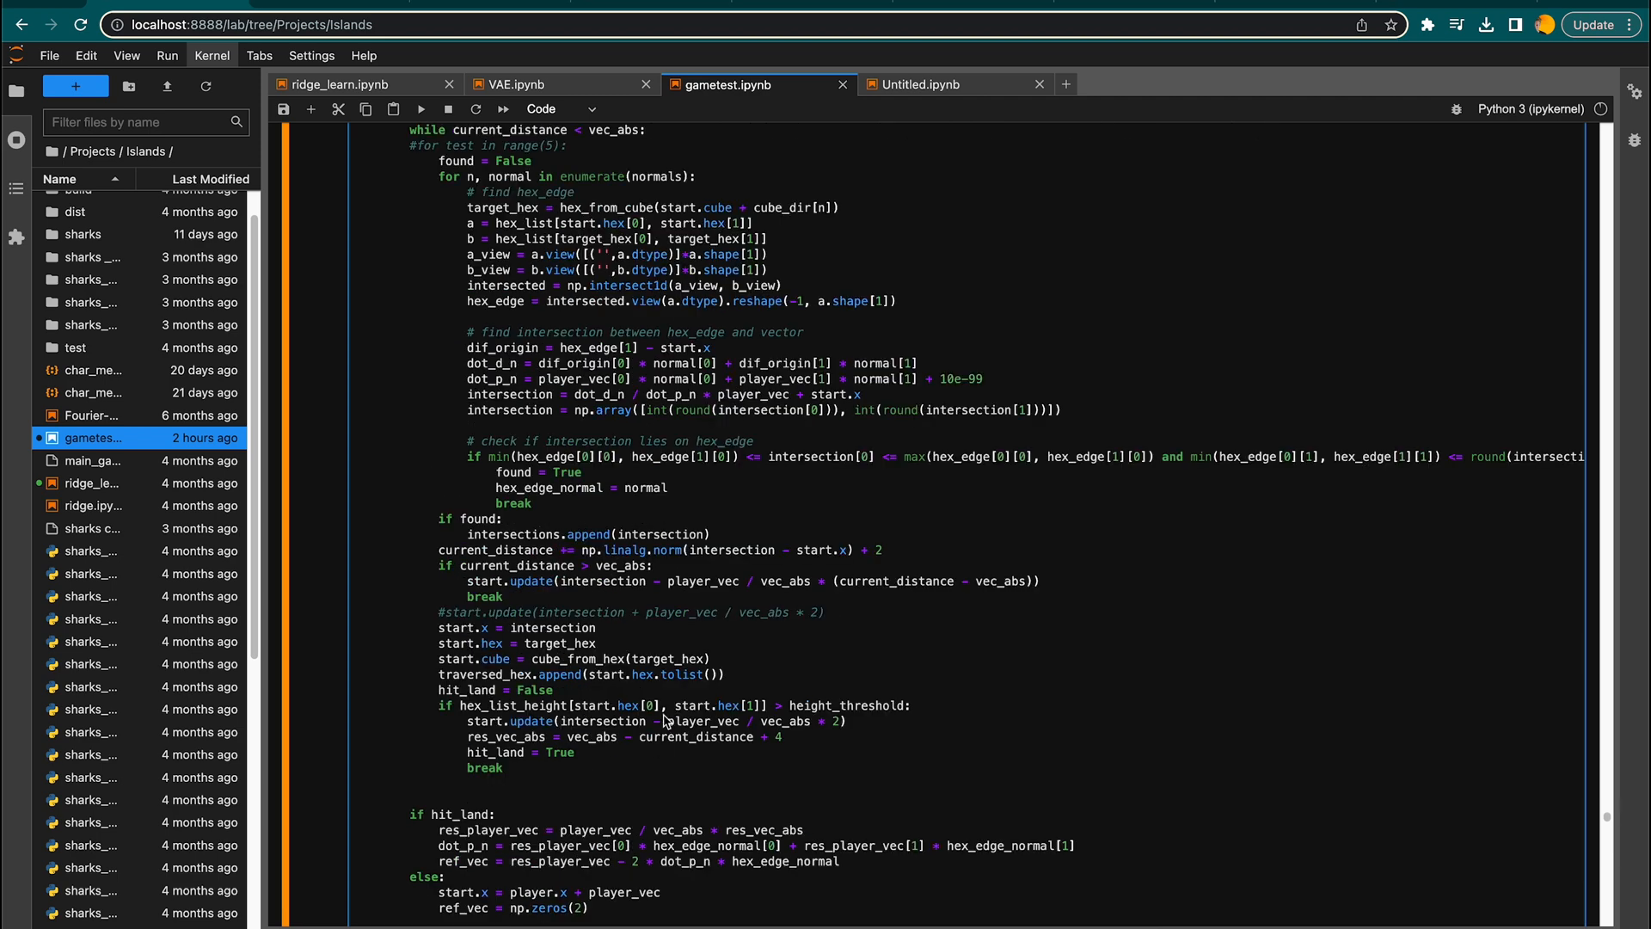
mouse_move(673, 721)
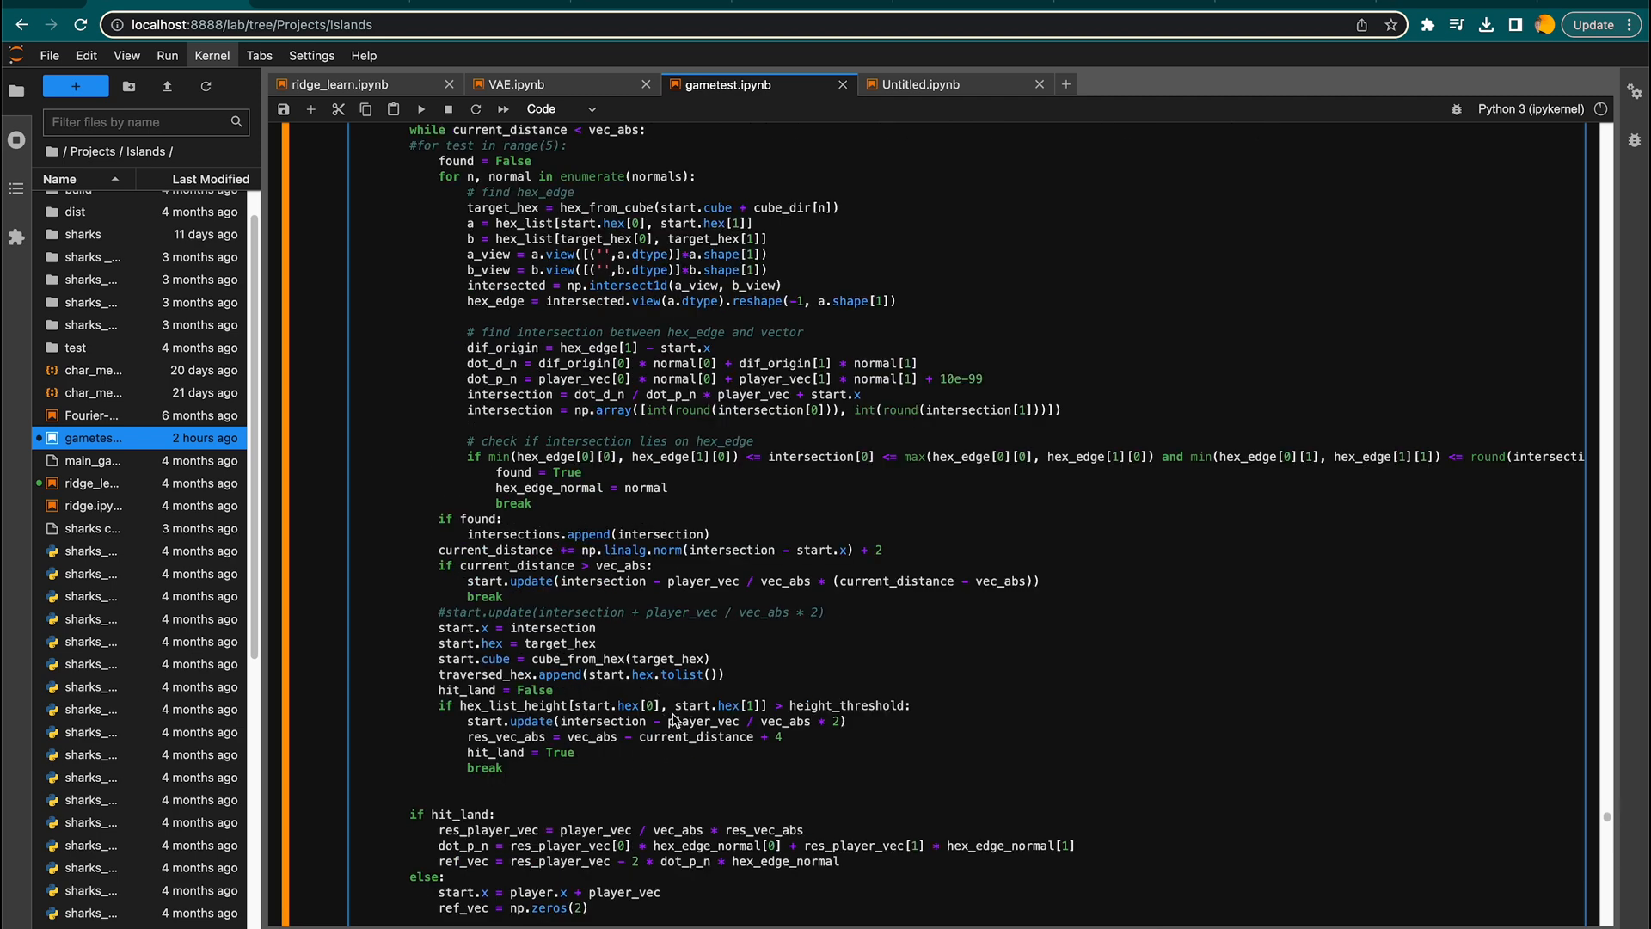
mouse_move(647, 738)
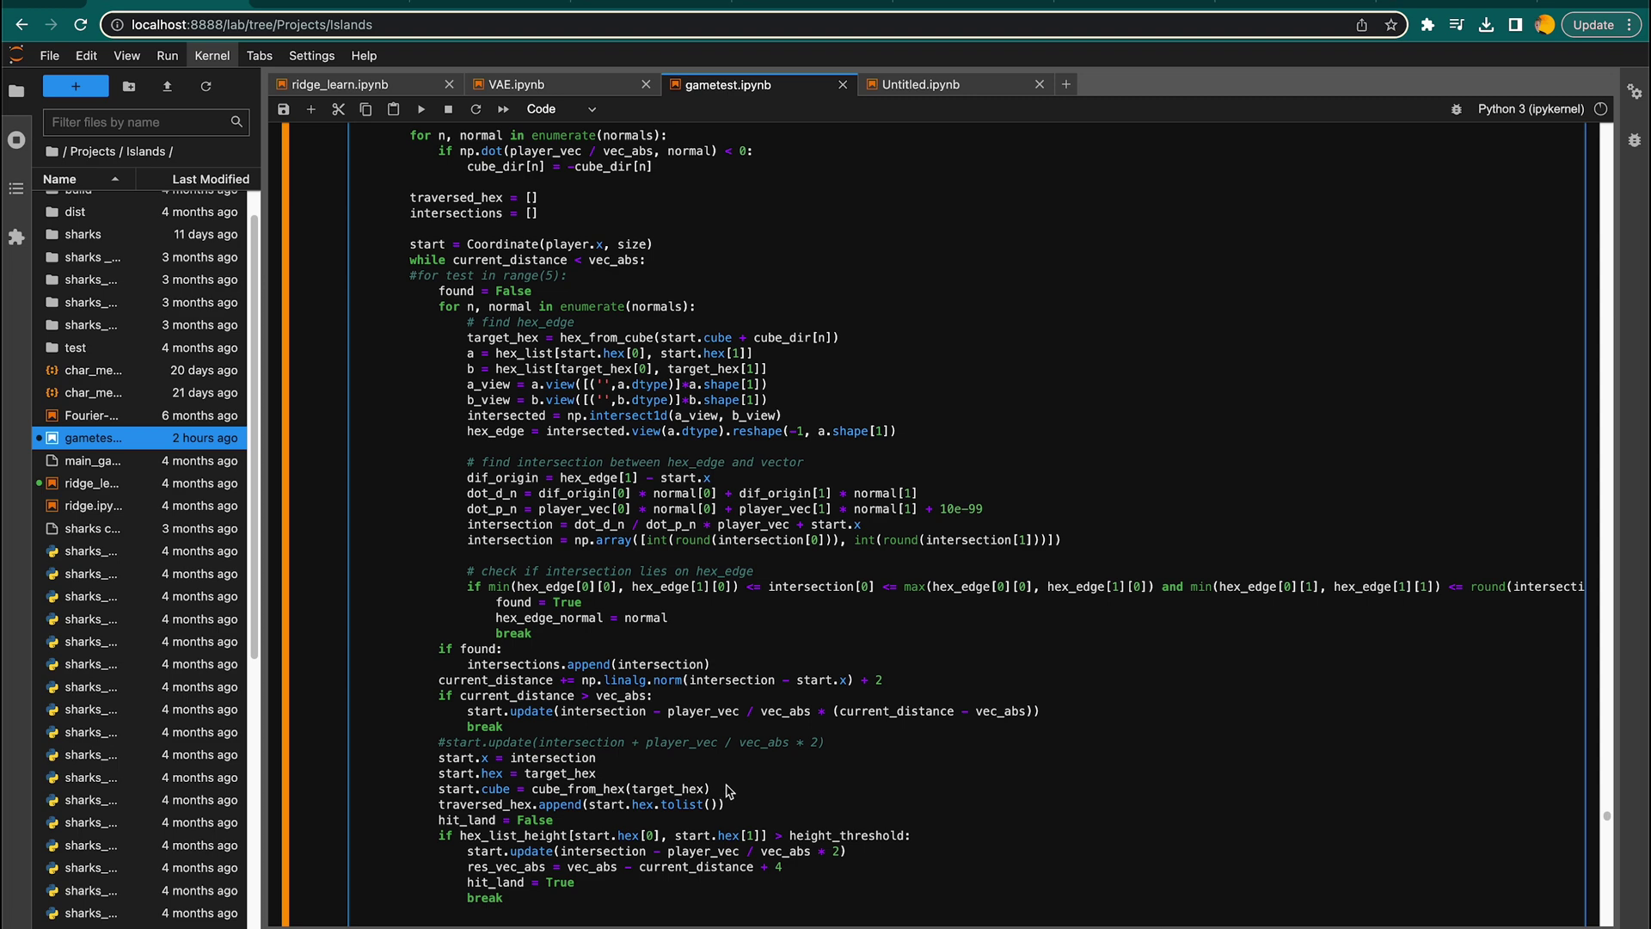
mouse_move(747, 732)
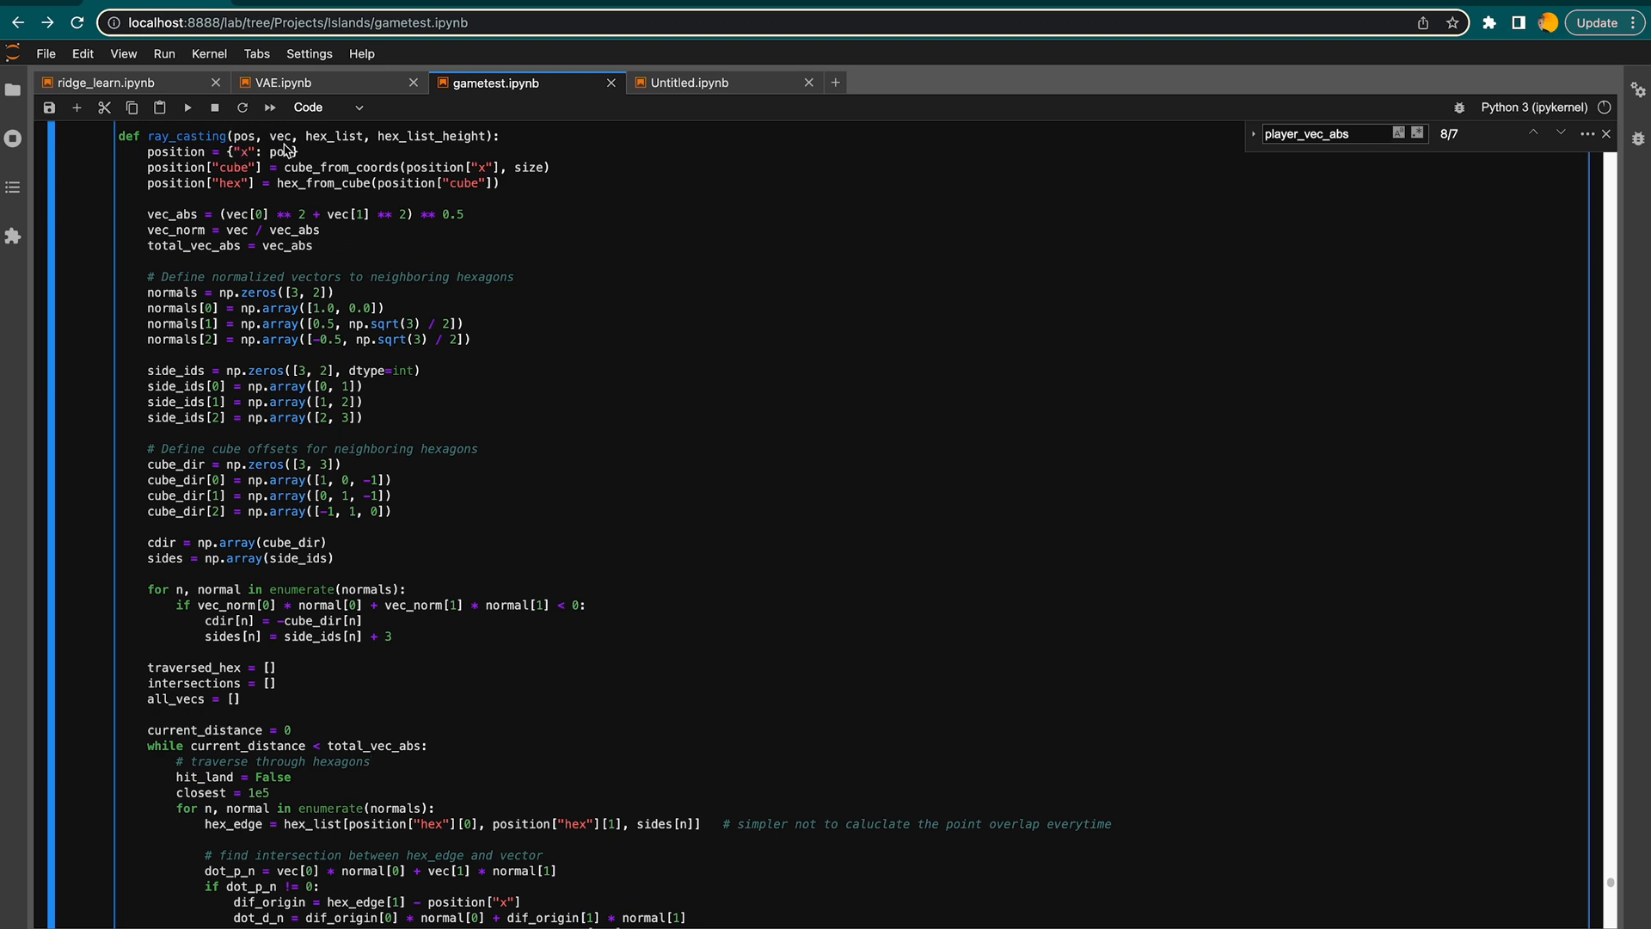
mouse_move(337, 155)
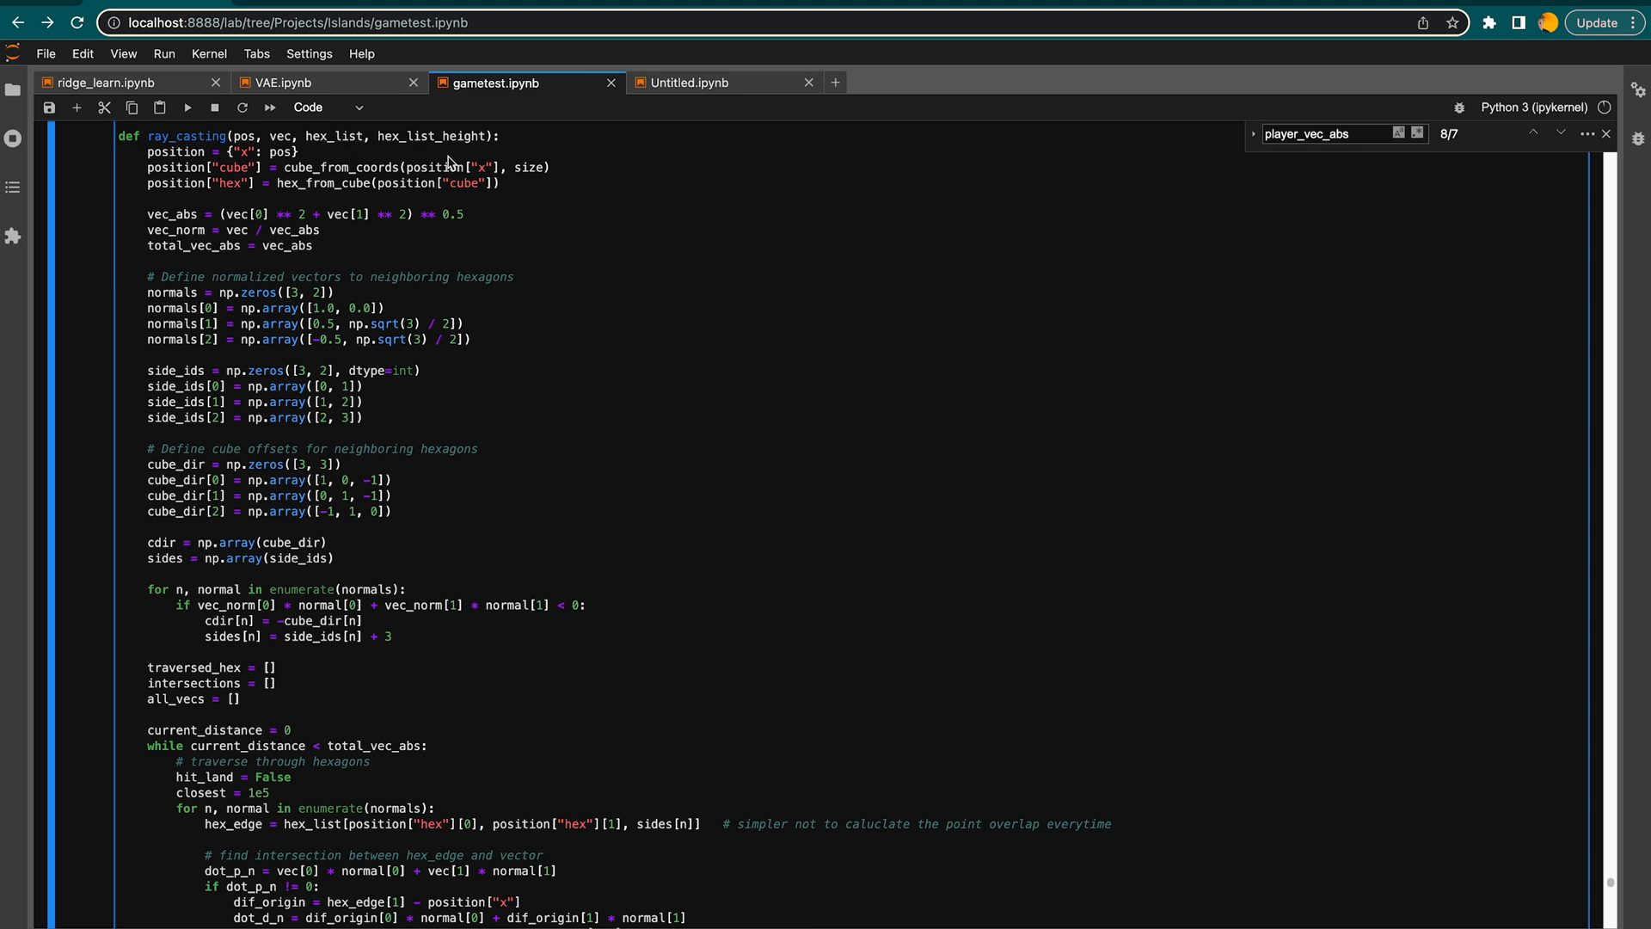
mouse_move(214, 260)
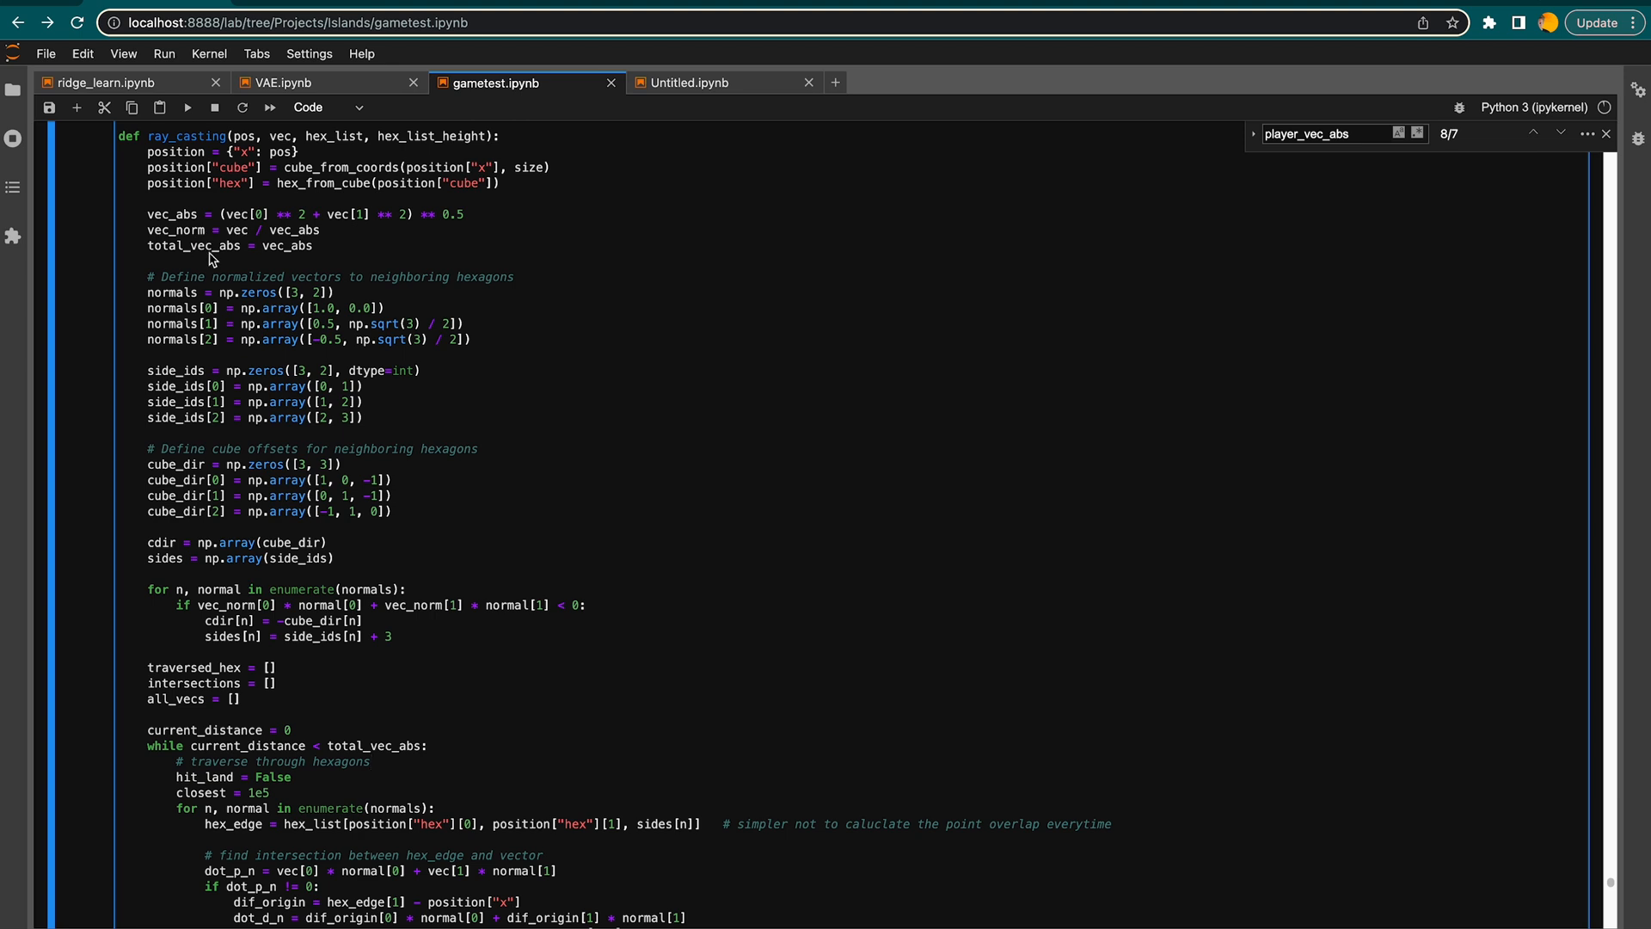
click(368, 760)
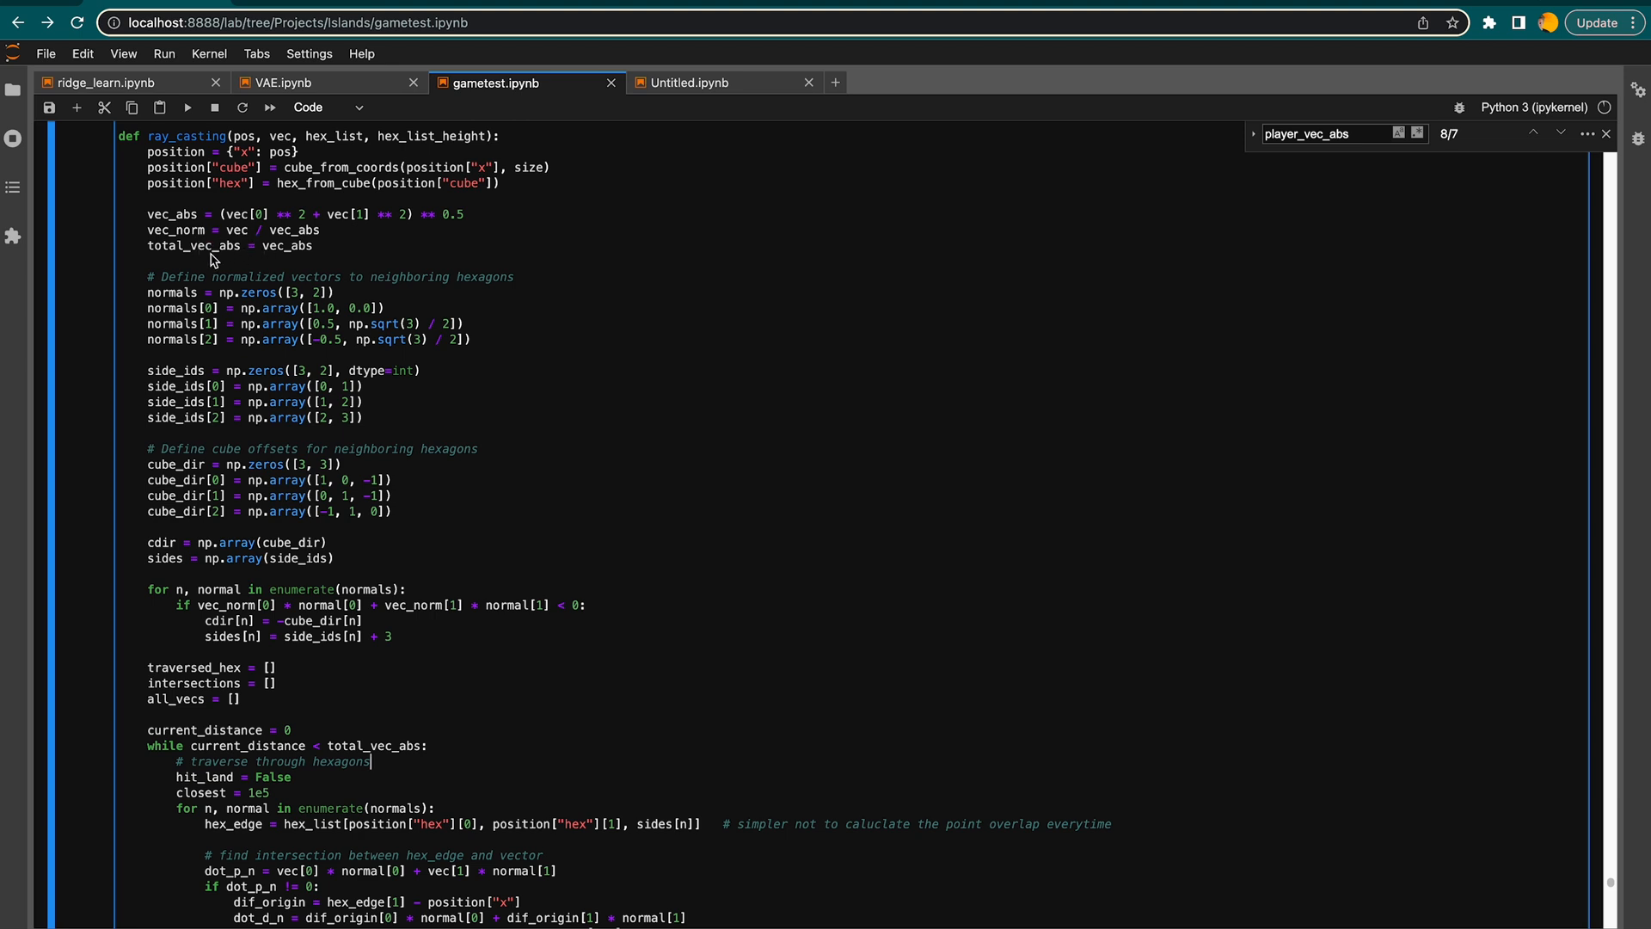
mouse_move(210, 387)
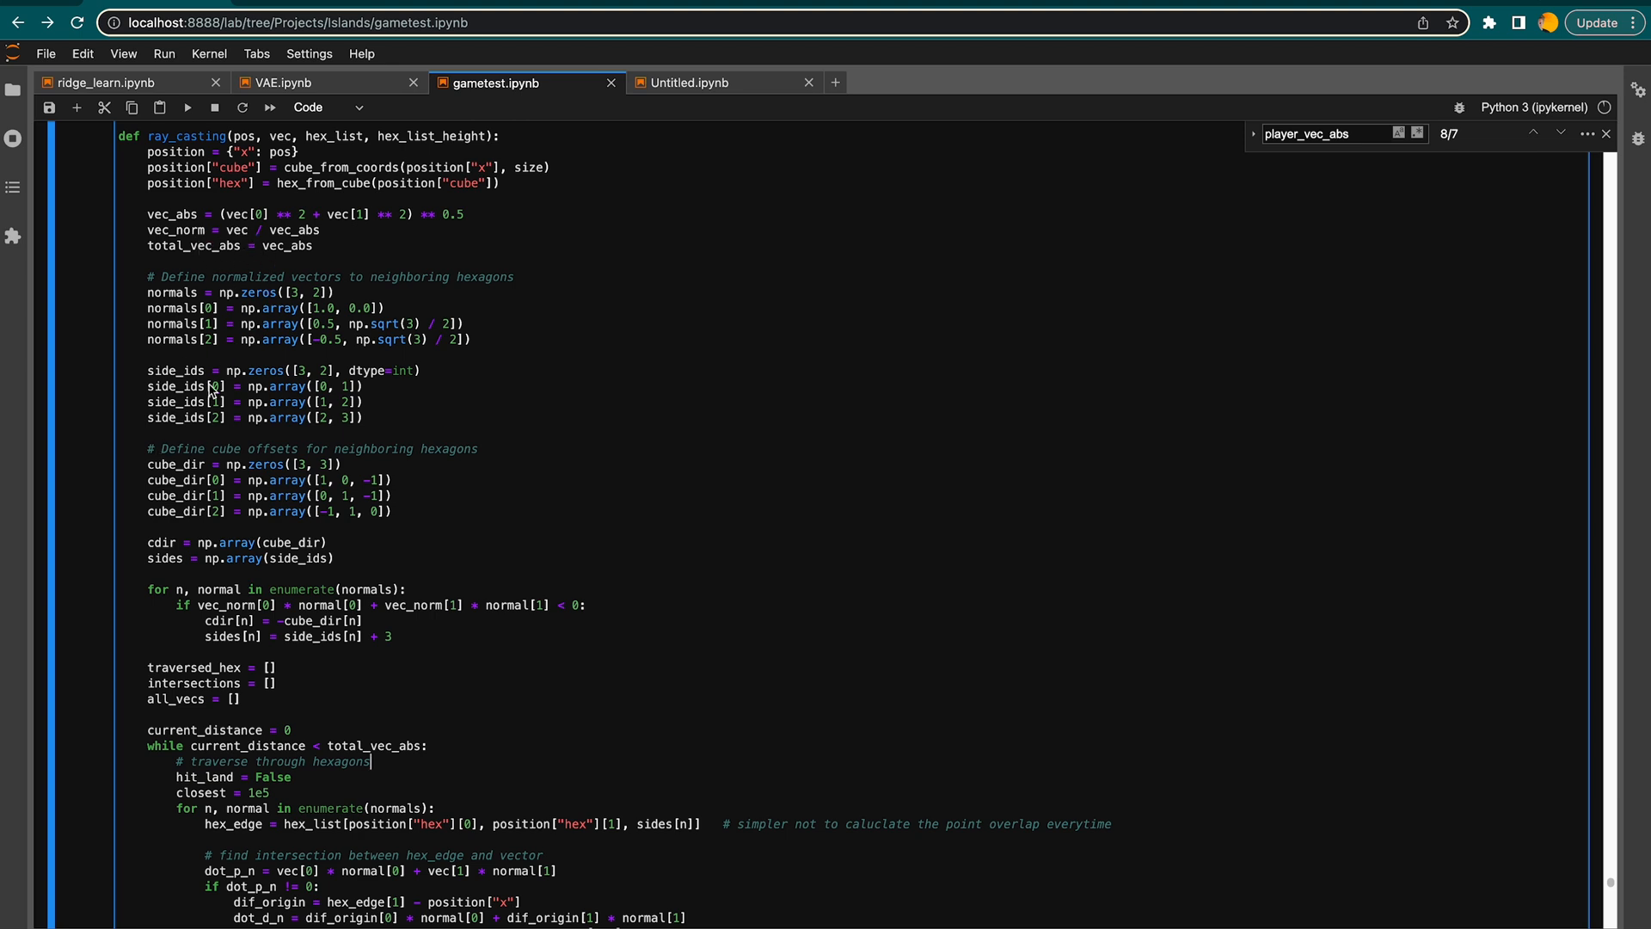
mouse_move(313, 430)
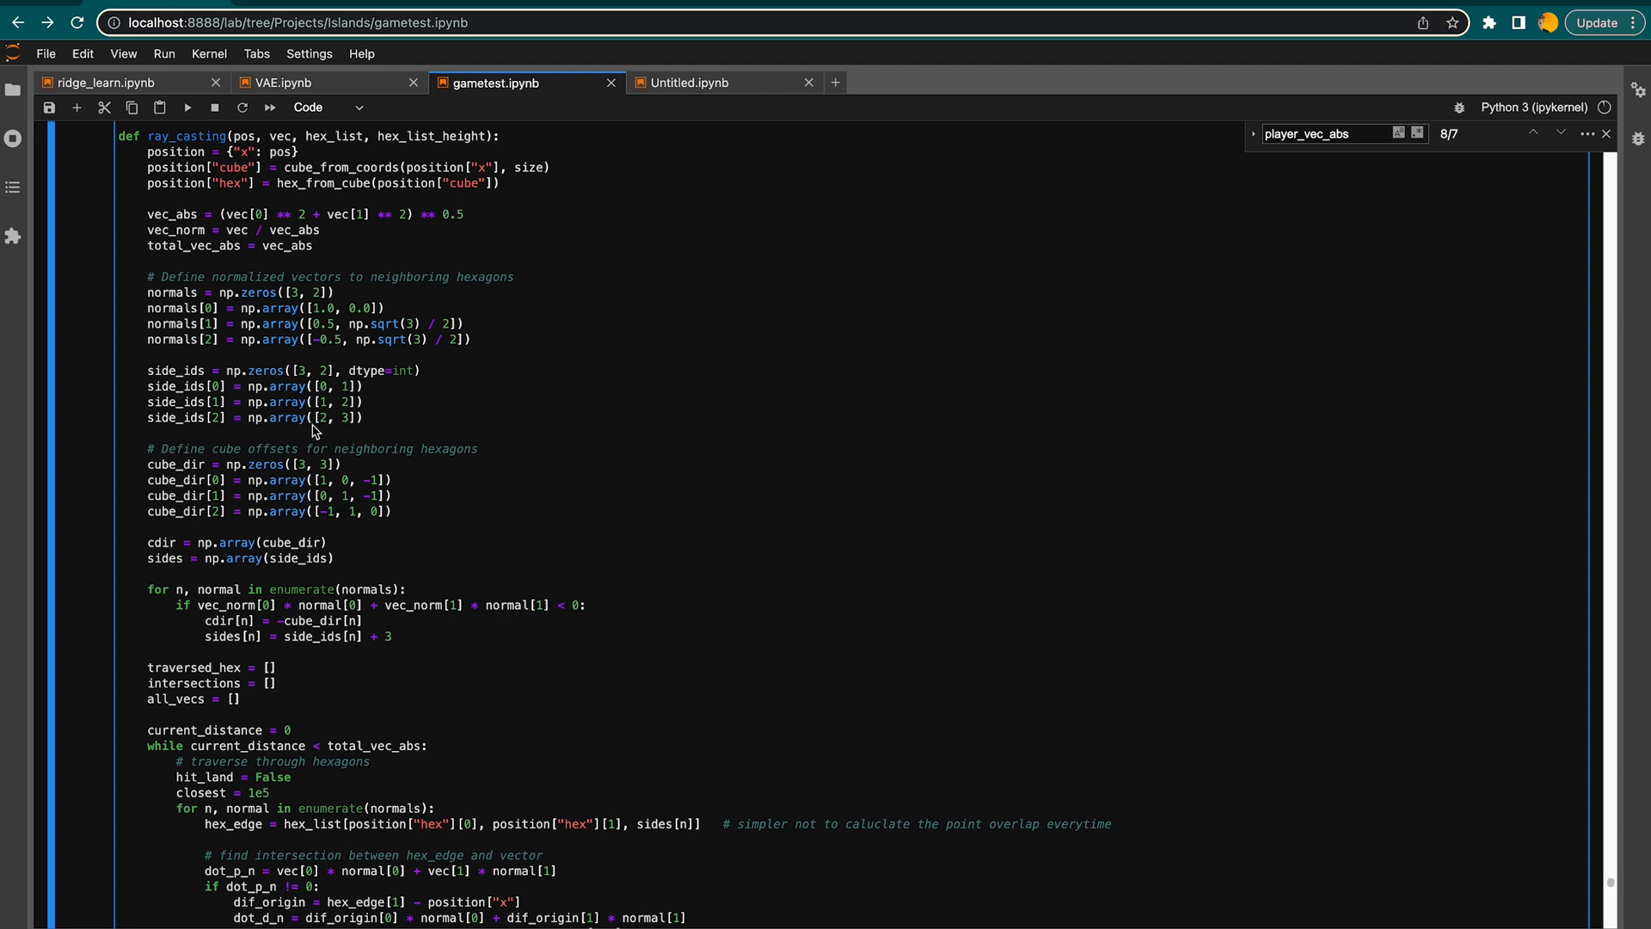
mouse_move(248, 500)
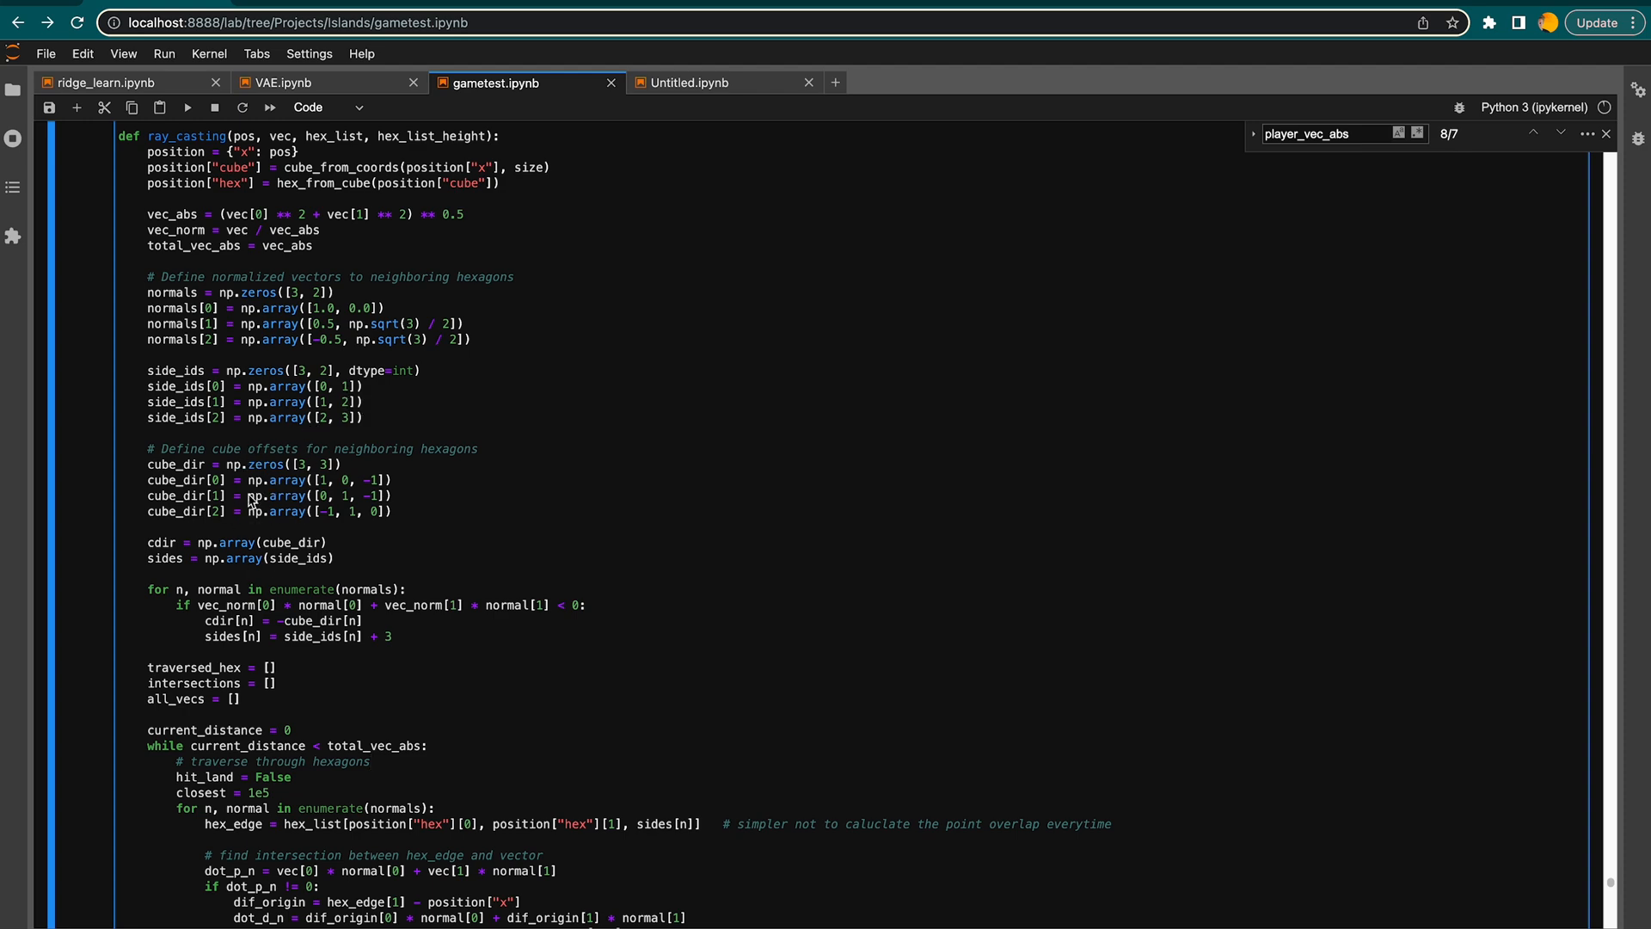
scroll(down, 3)
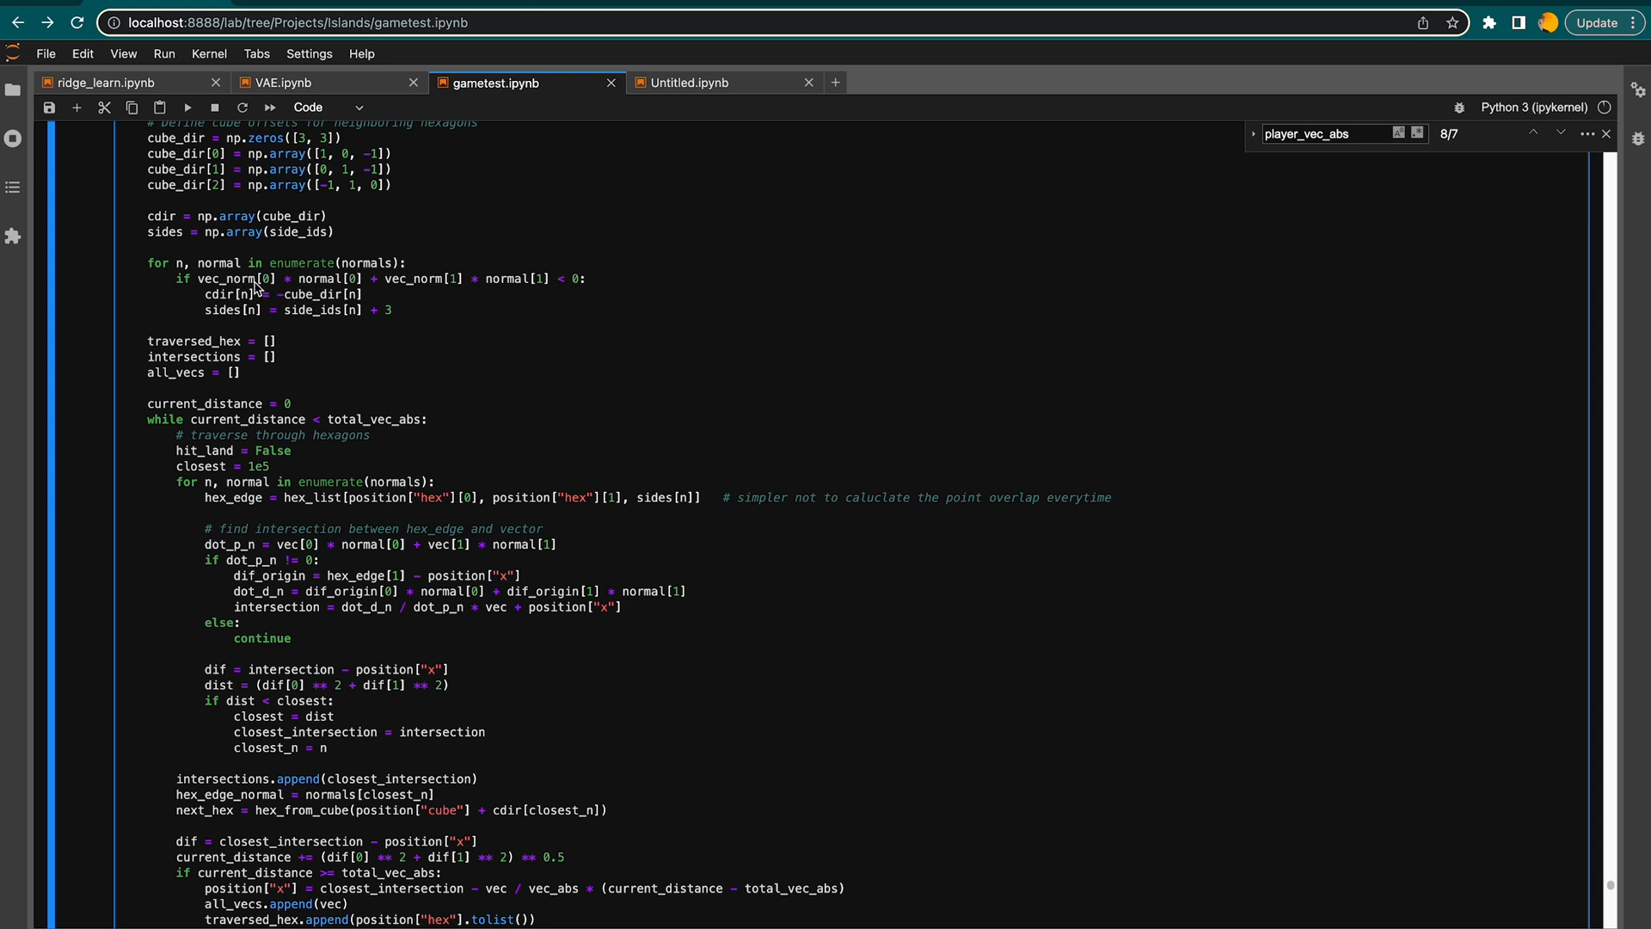
mouse_move(291, 315)
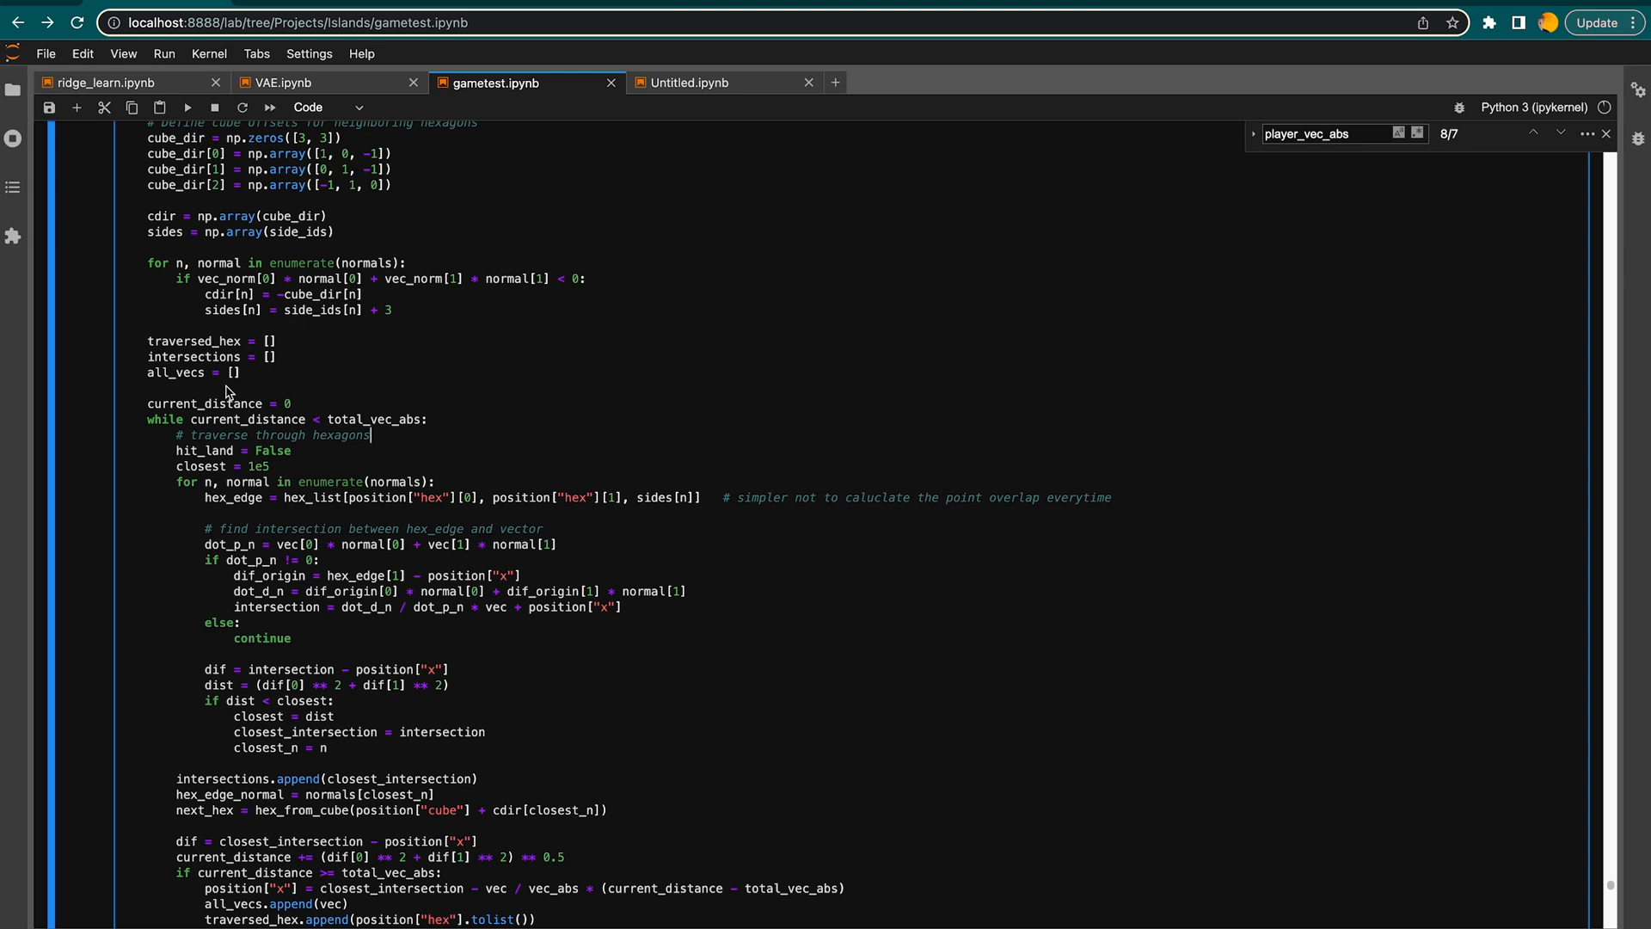
mouse_move(323, 420)
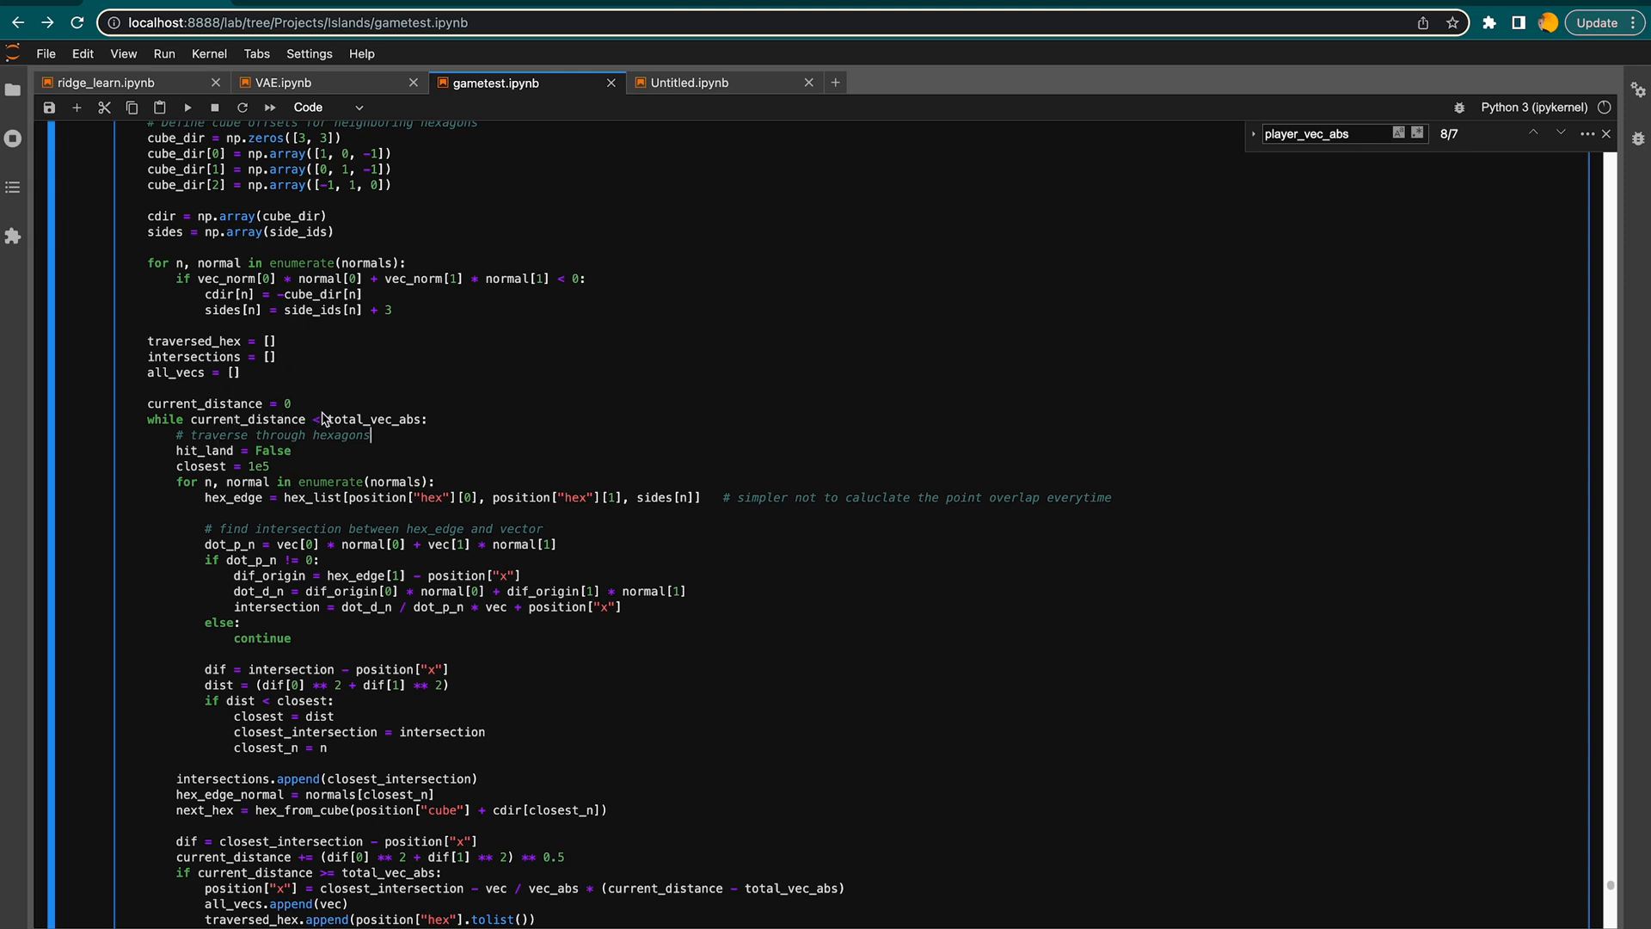
scroll(down, 3)
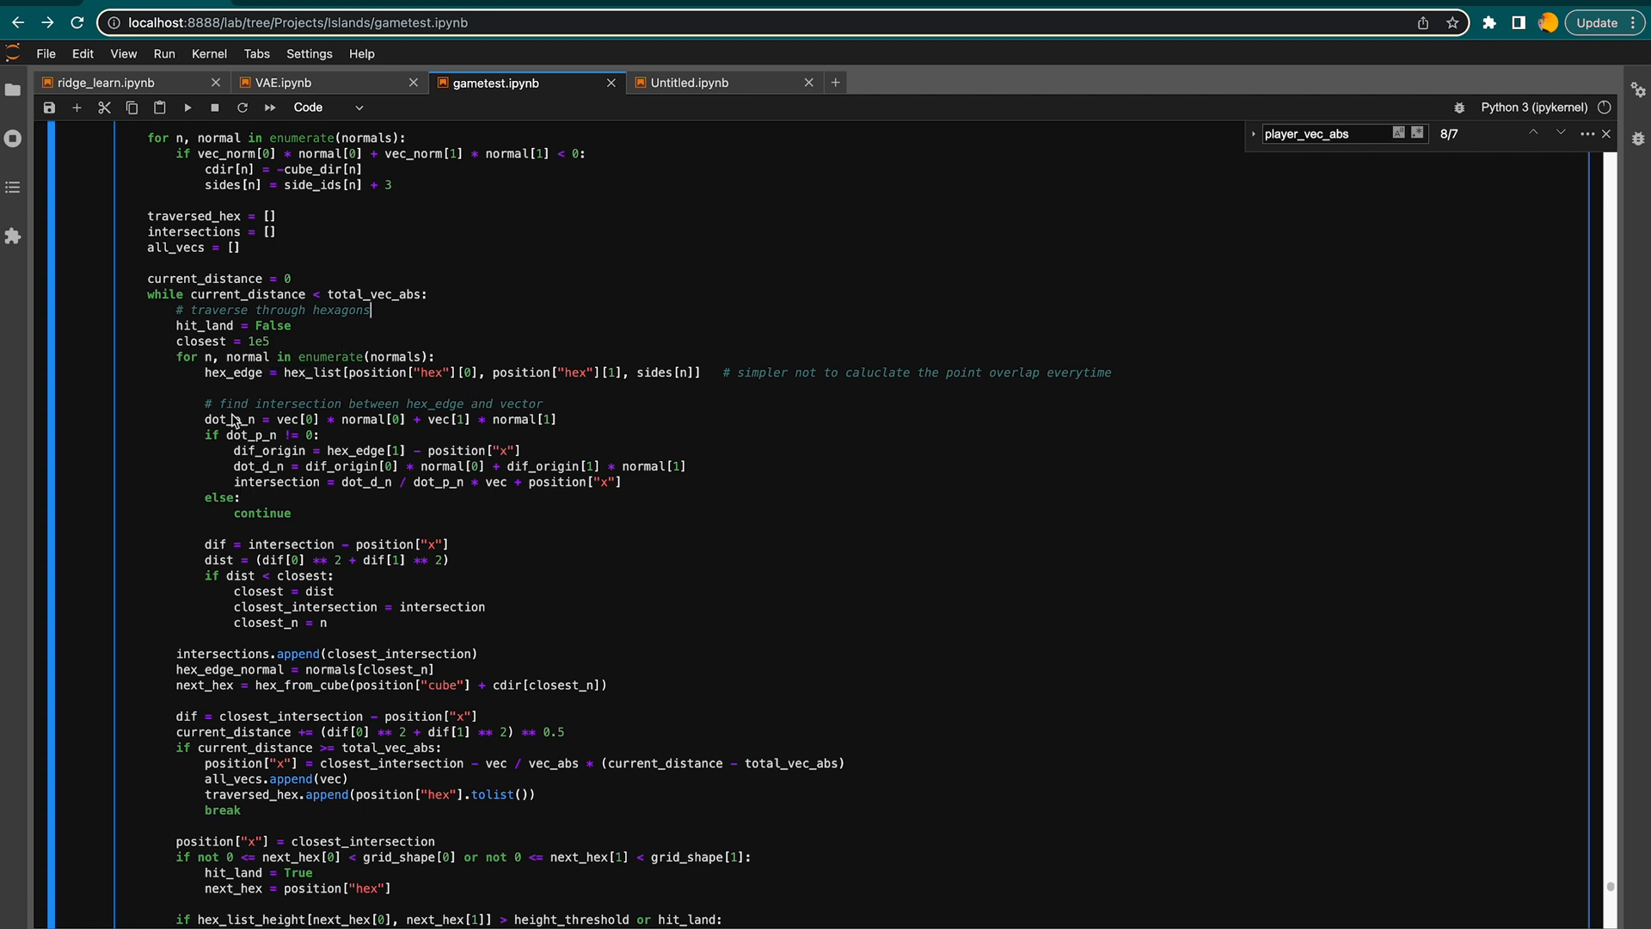
mouse_move(399, 475)
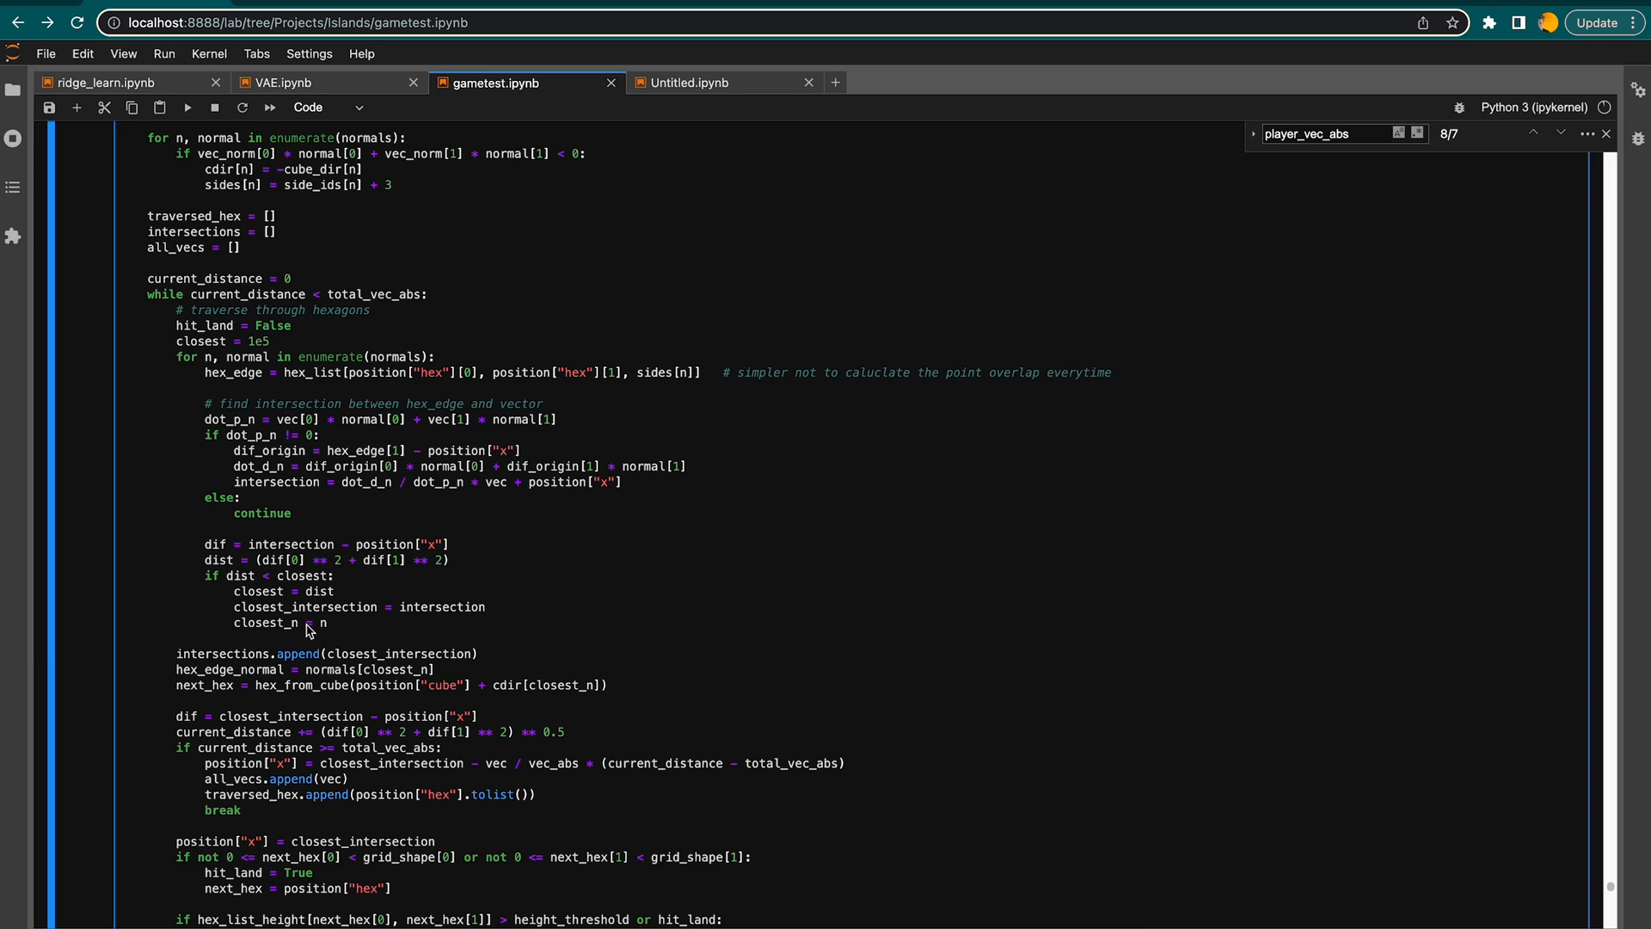
scroll(down, 3)
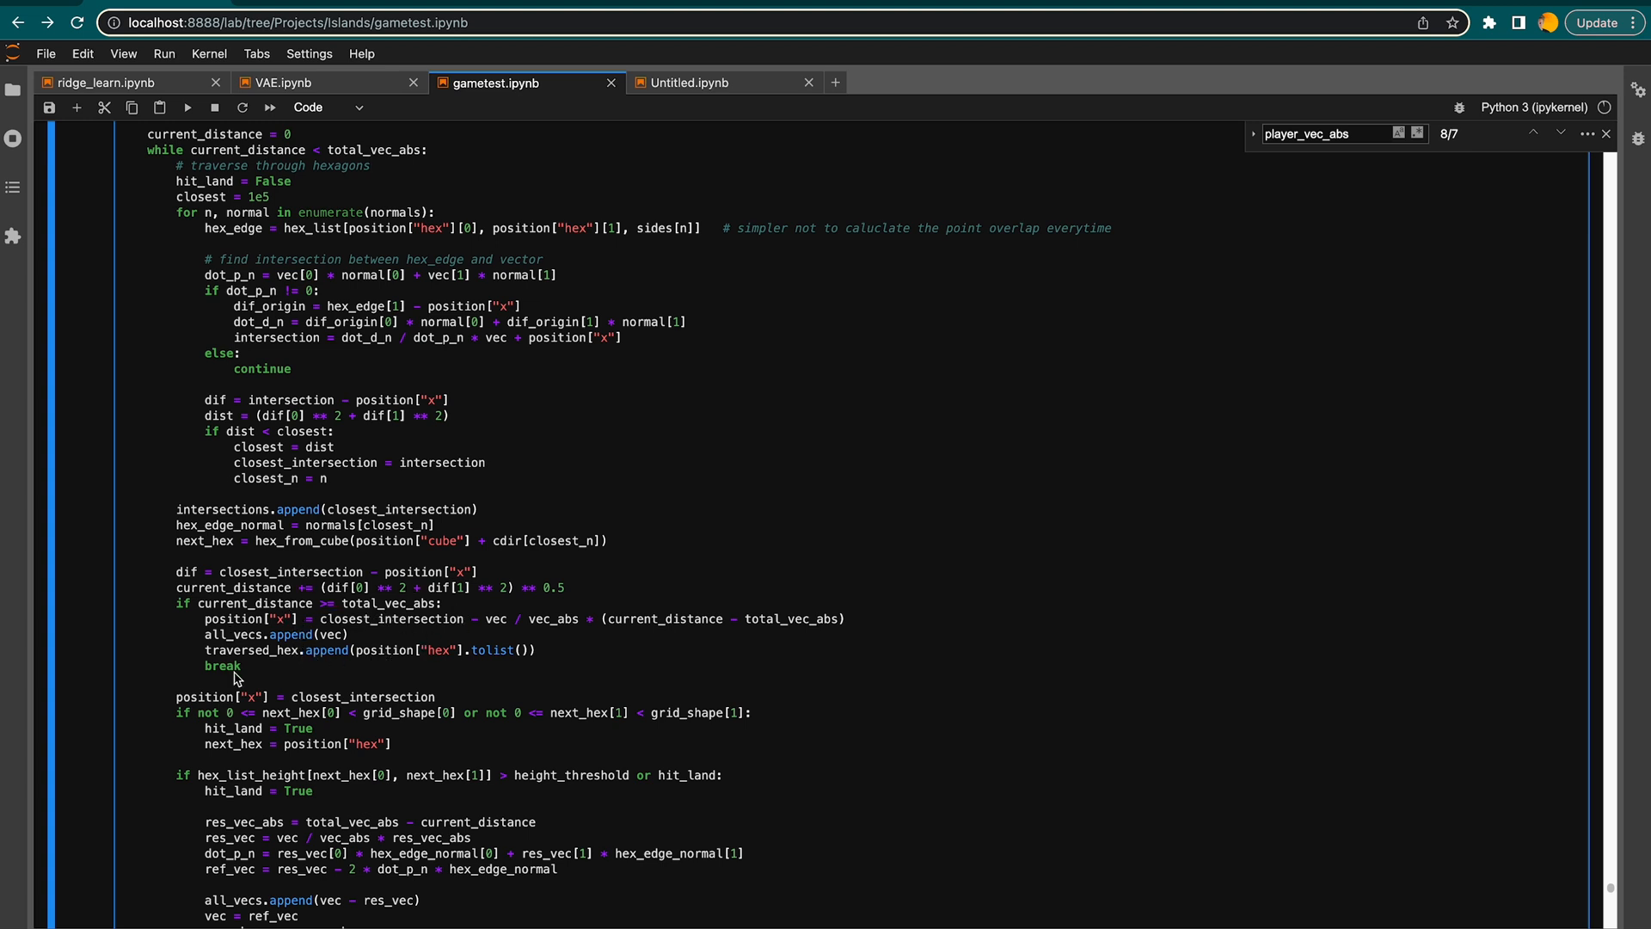
scroll(down, 3)
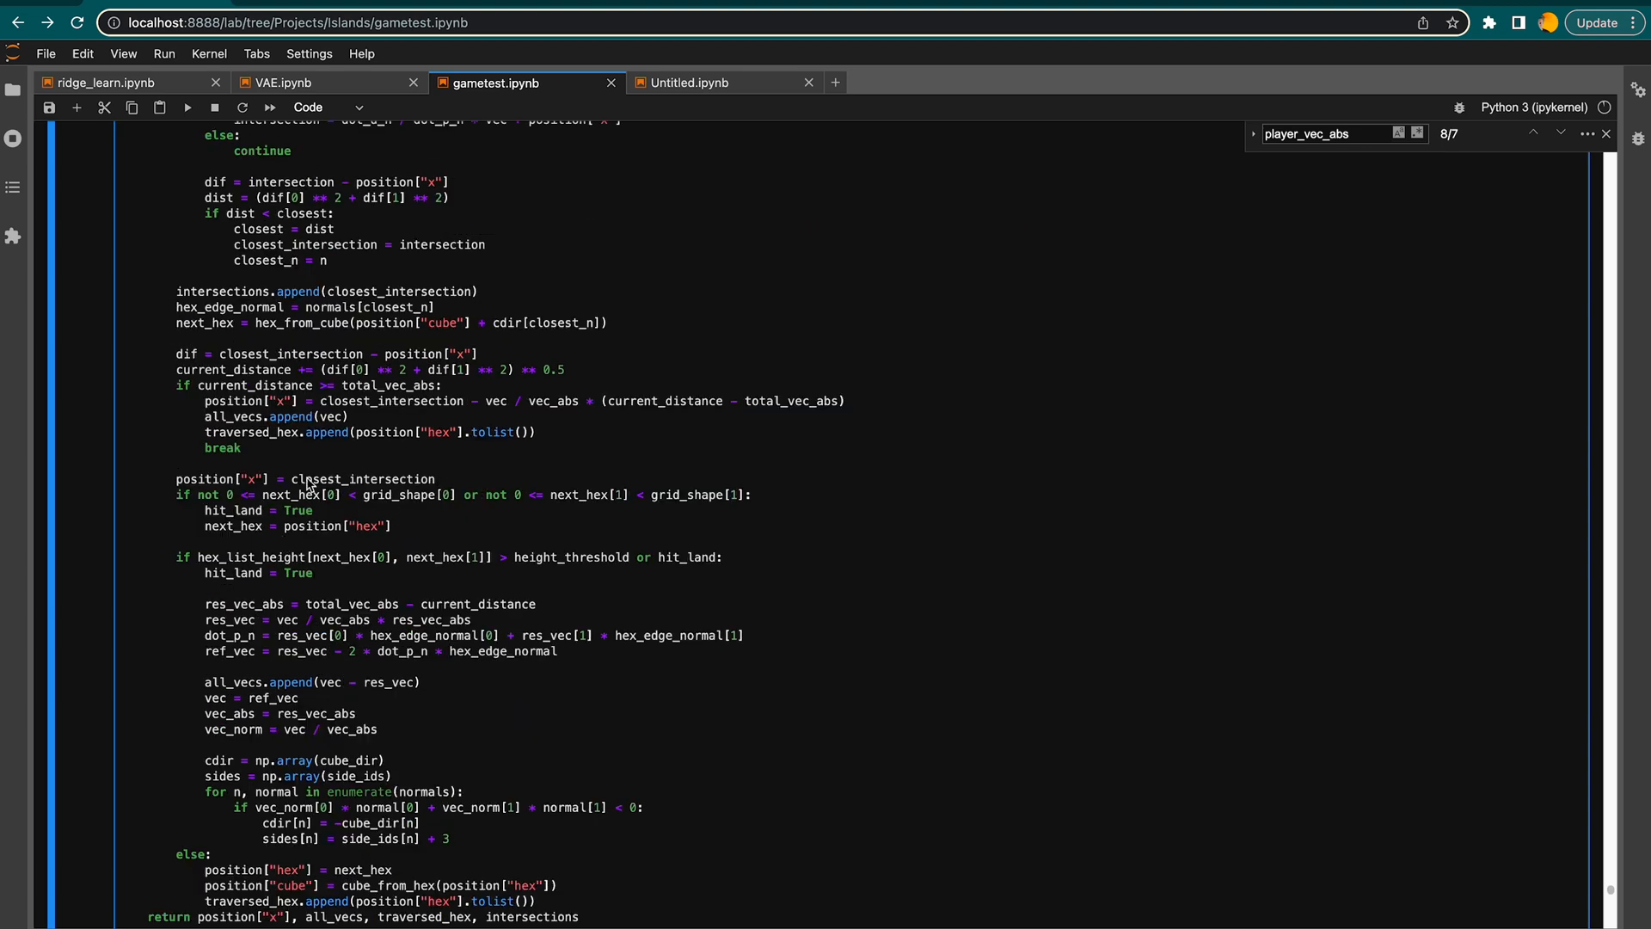
mouse_move(334, 542)
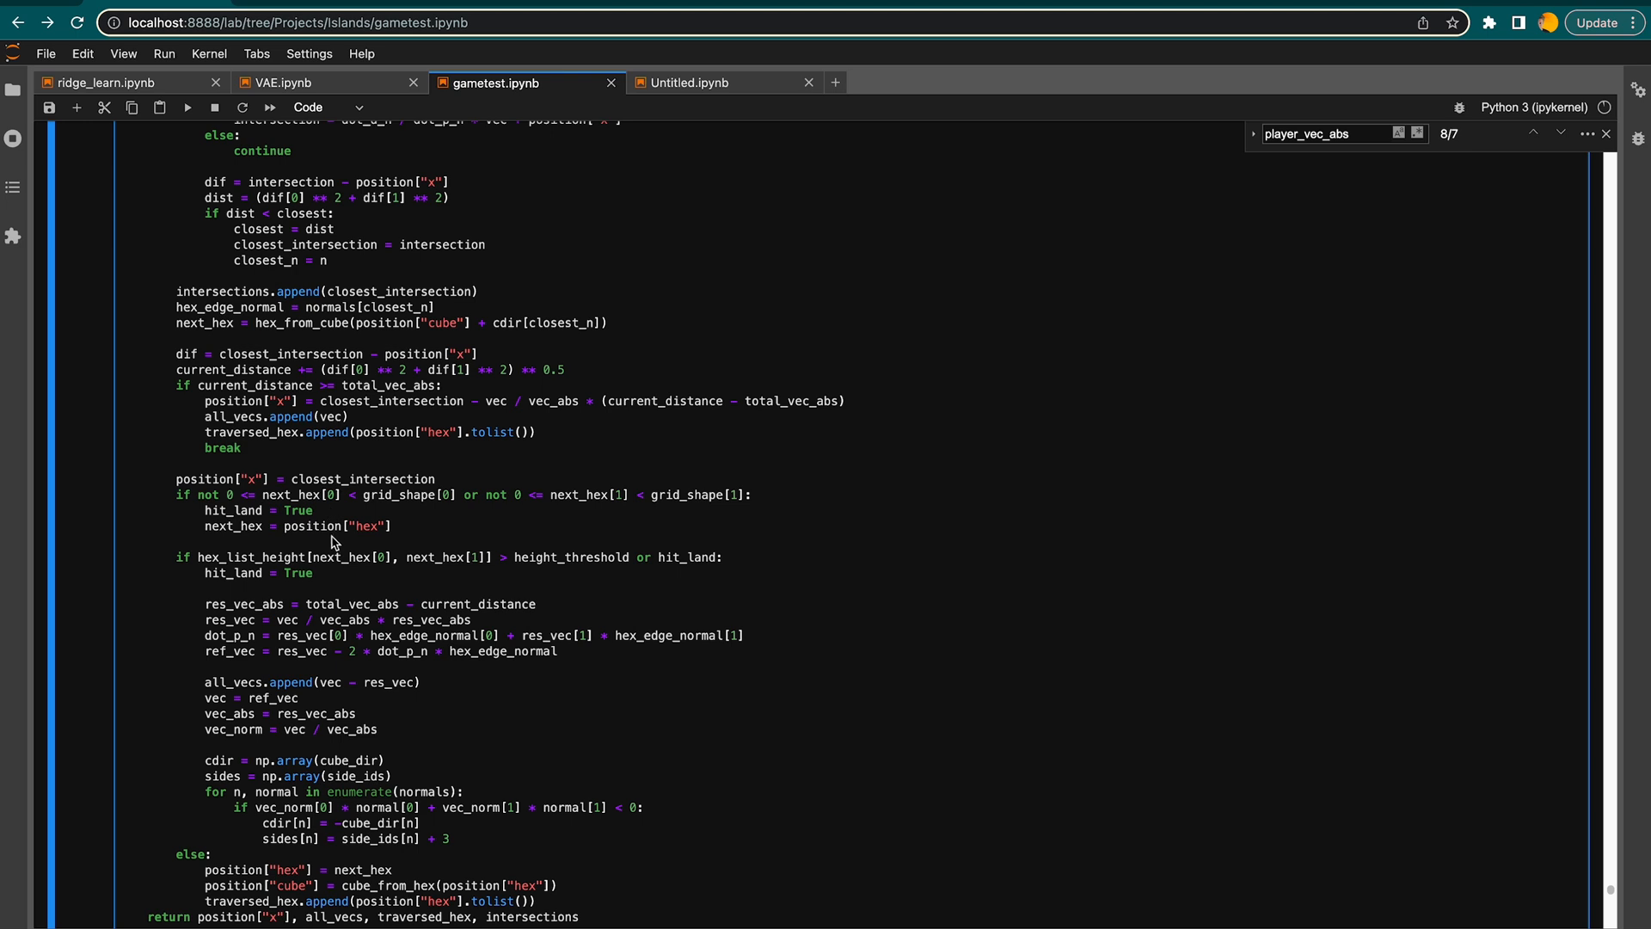
mouse_move(585, 538)
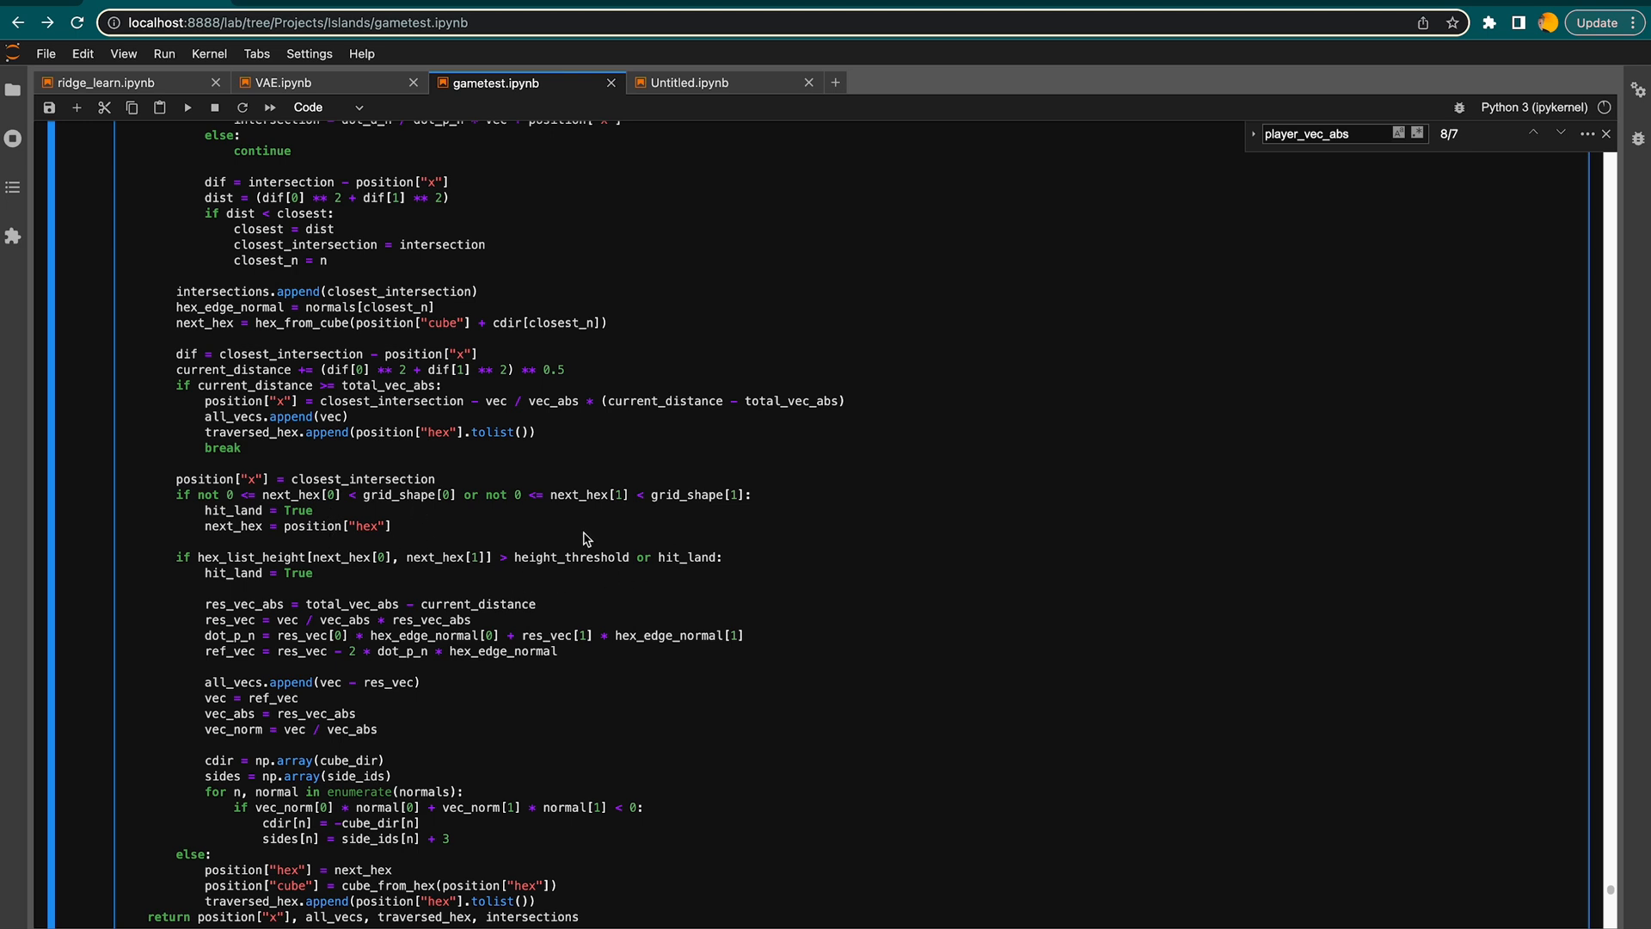
mouse_move(514, 569)
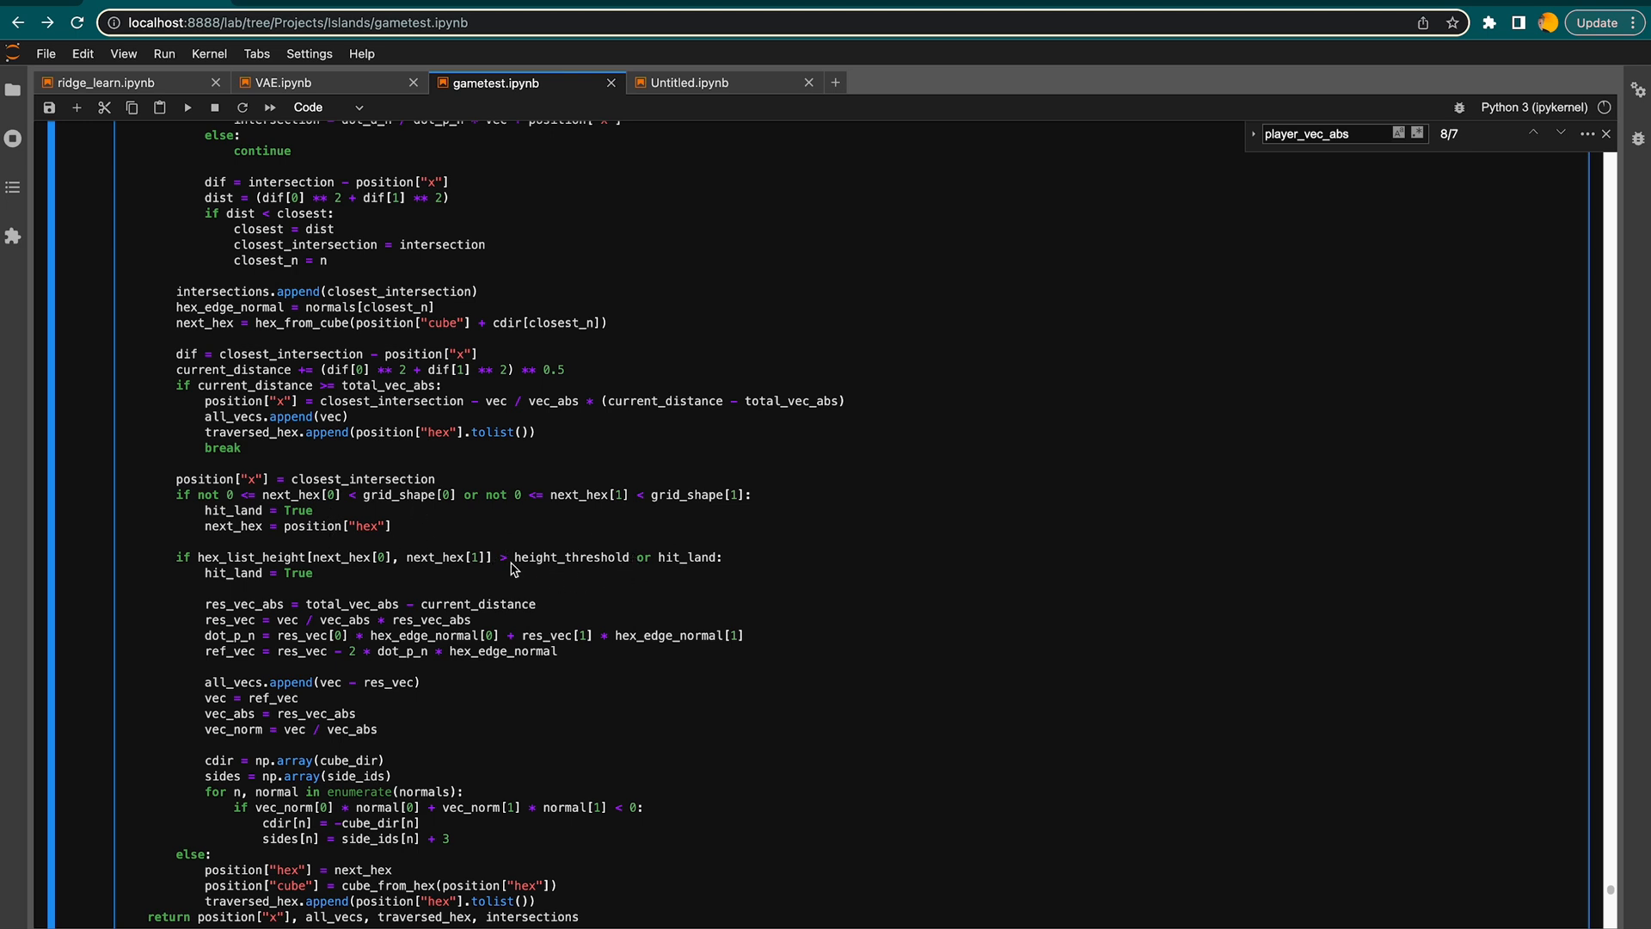
mouse_move(540, 552)
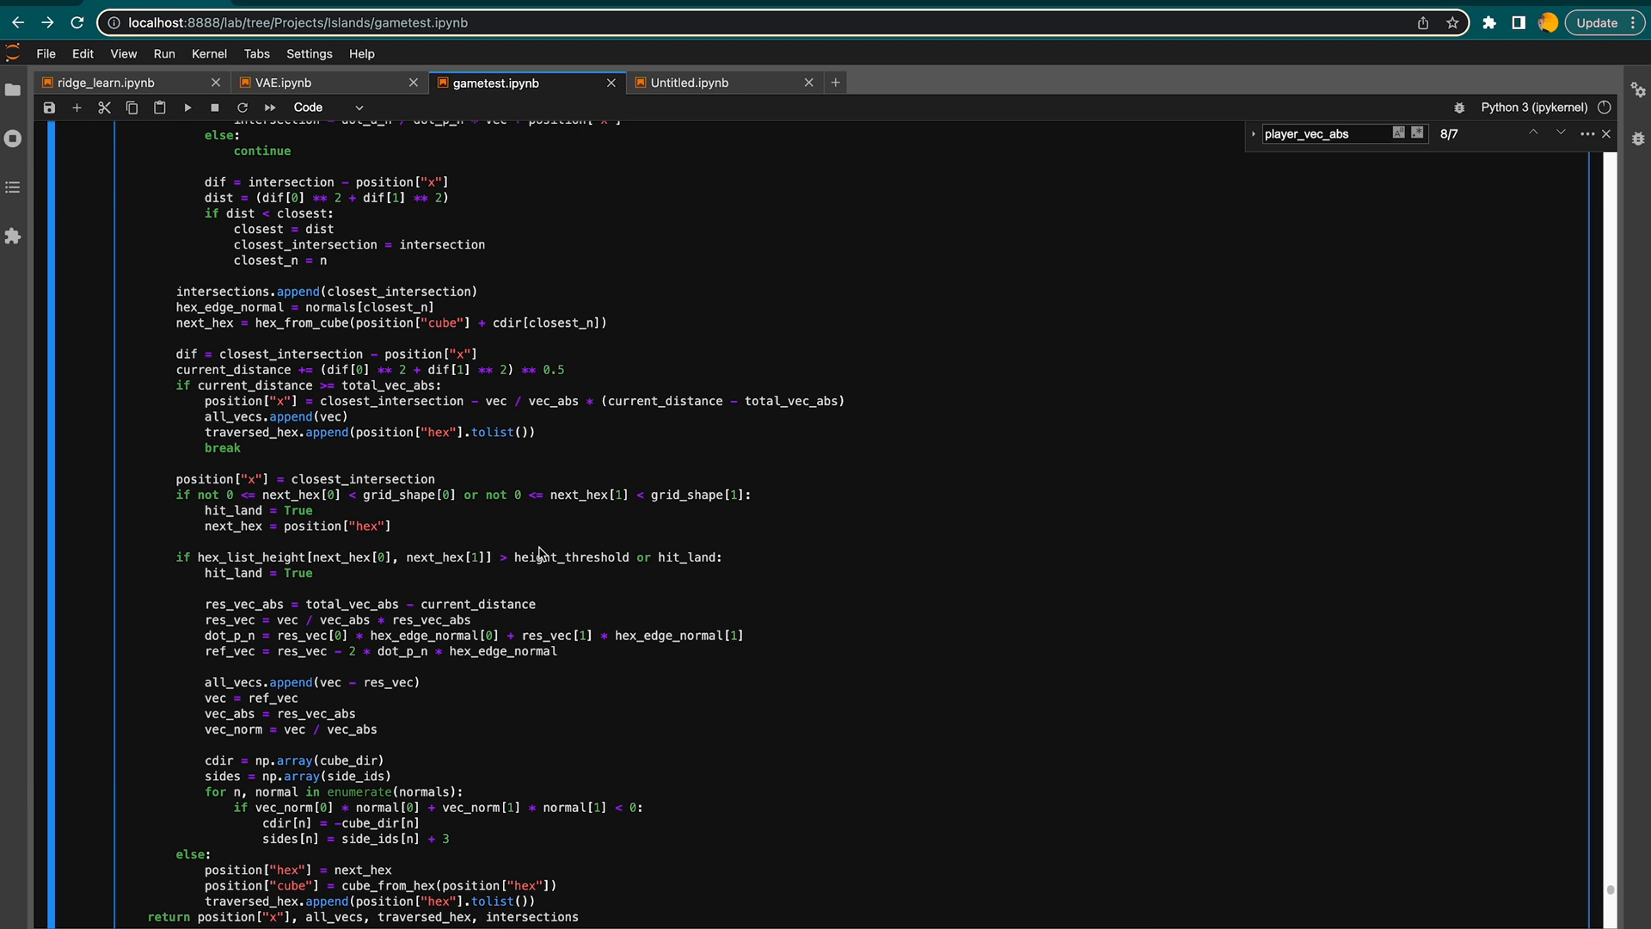
scroll(down, 3)
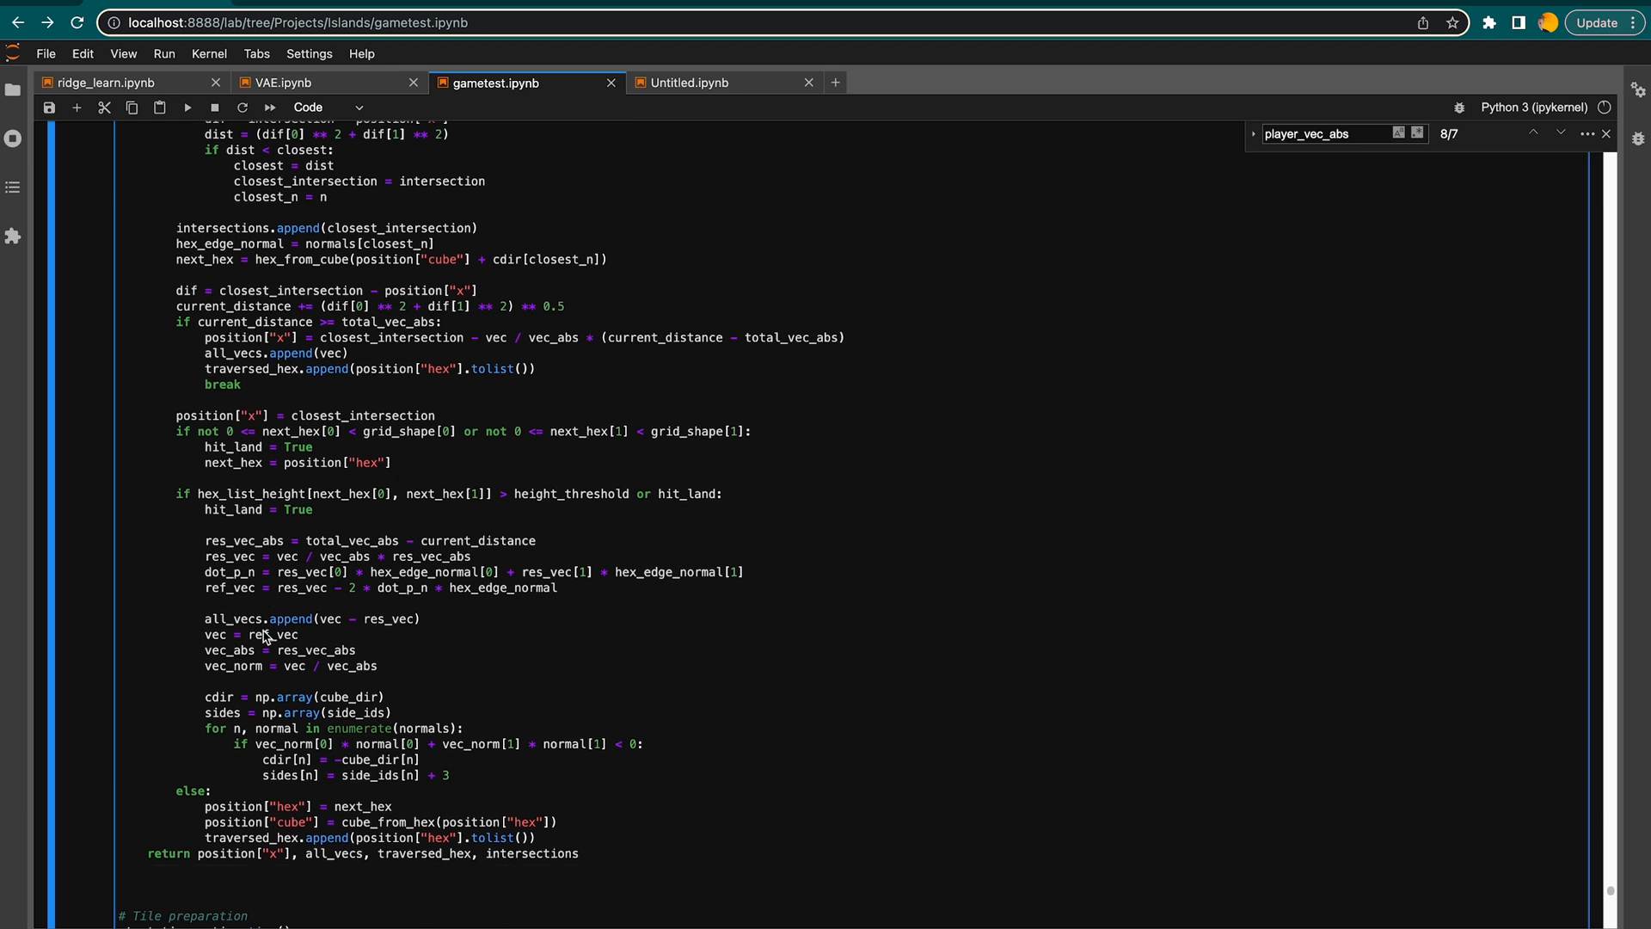
scroll(down, 3)
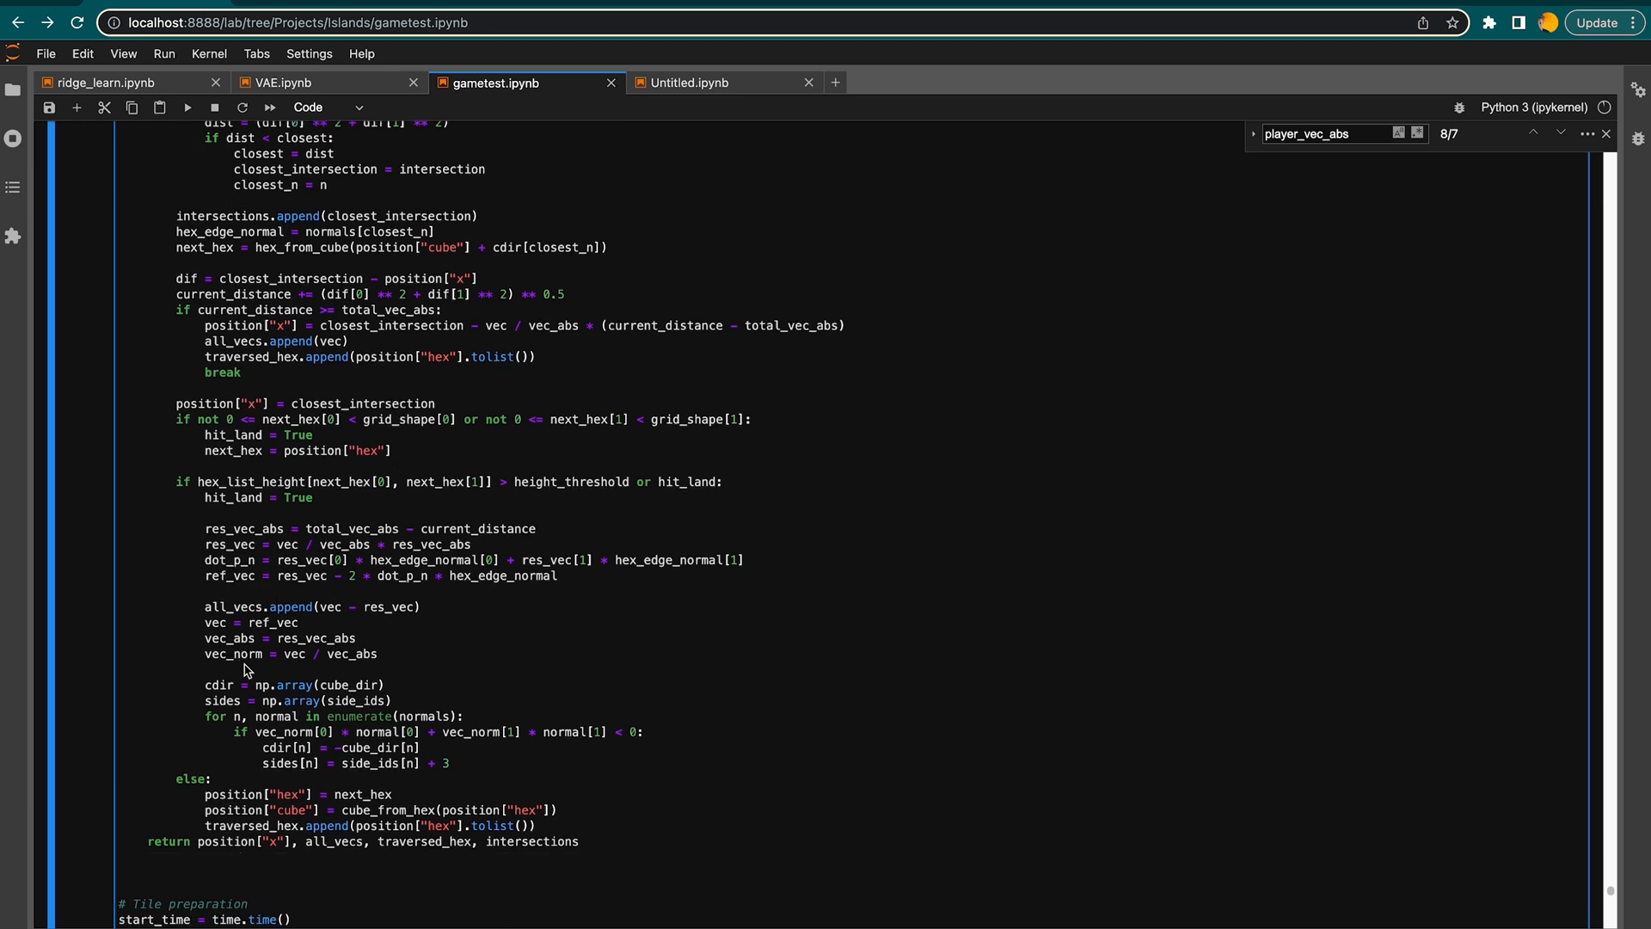
mouse_move(265, 724)
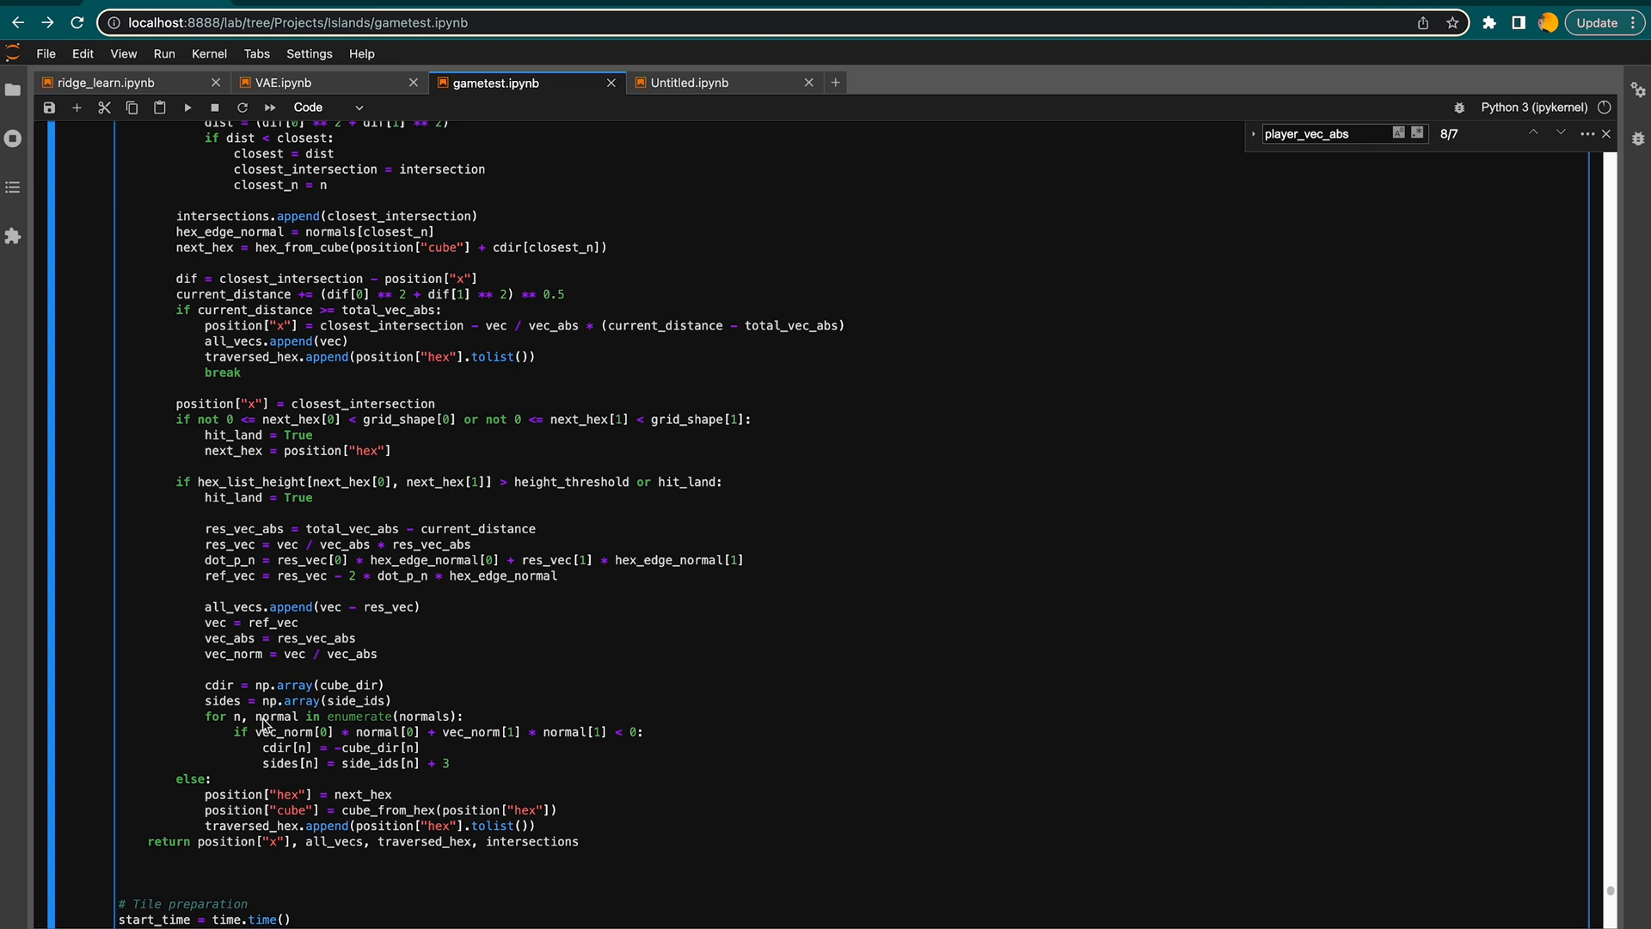
mouse_move(361, 760)
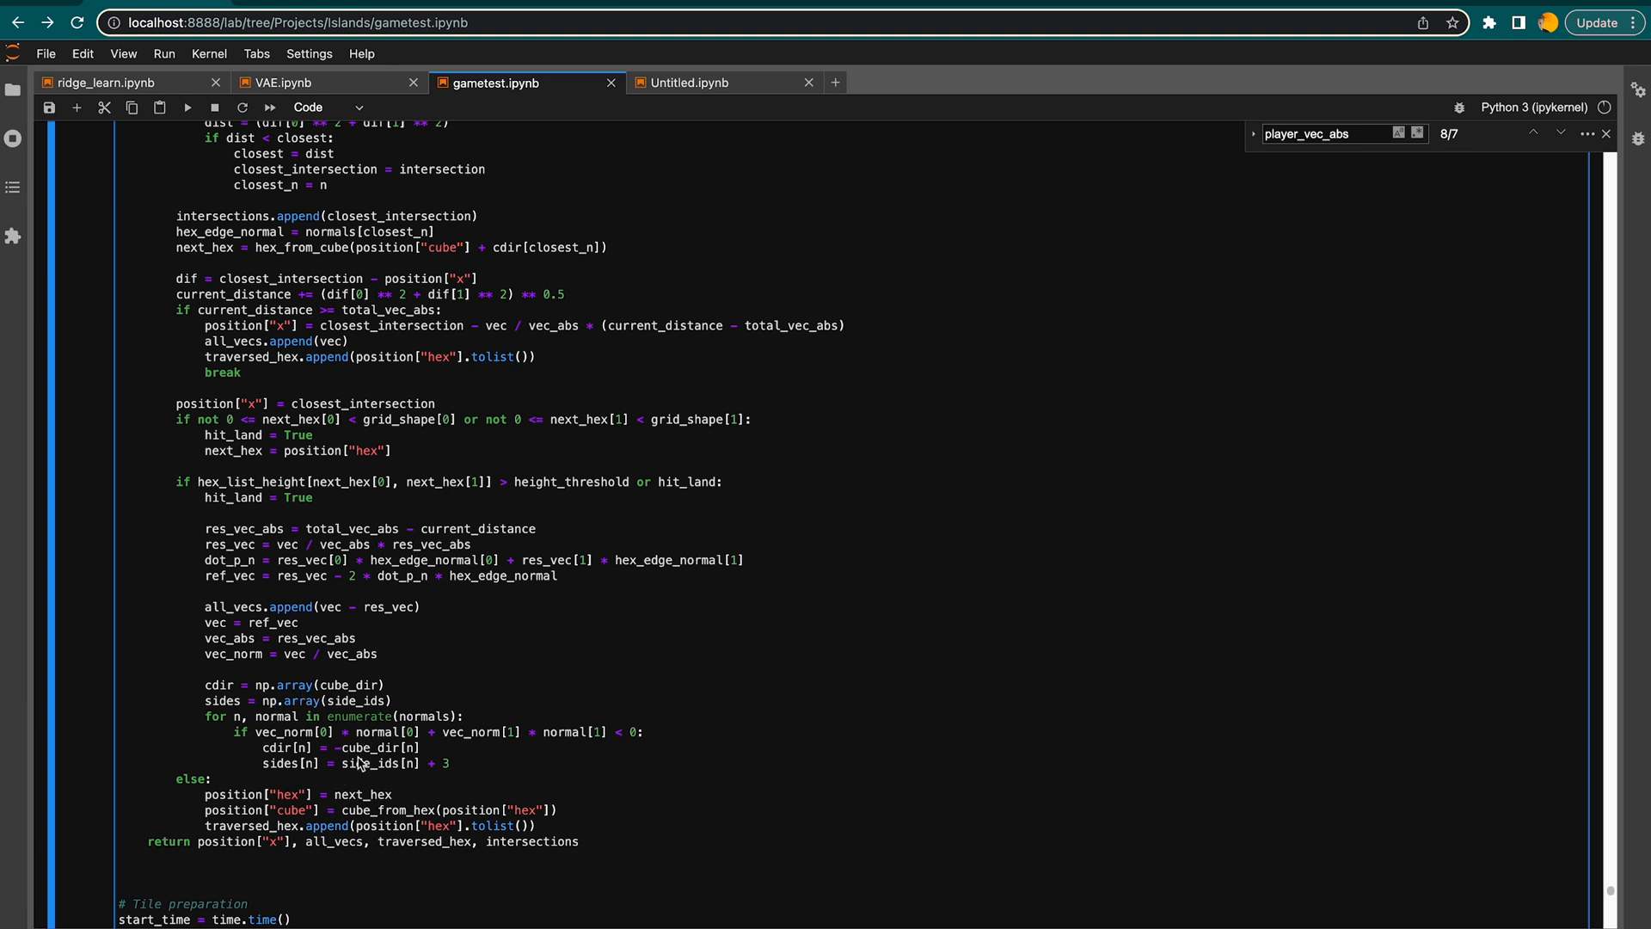
mouse_move(433, 549)
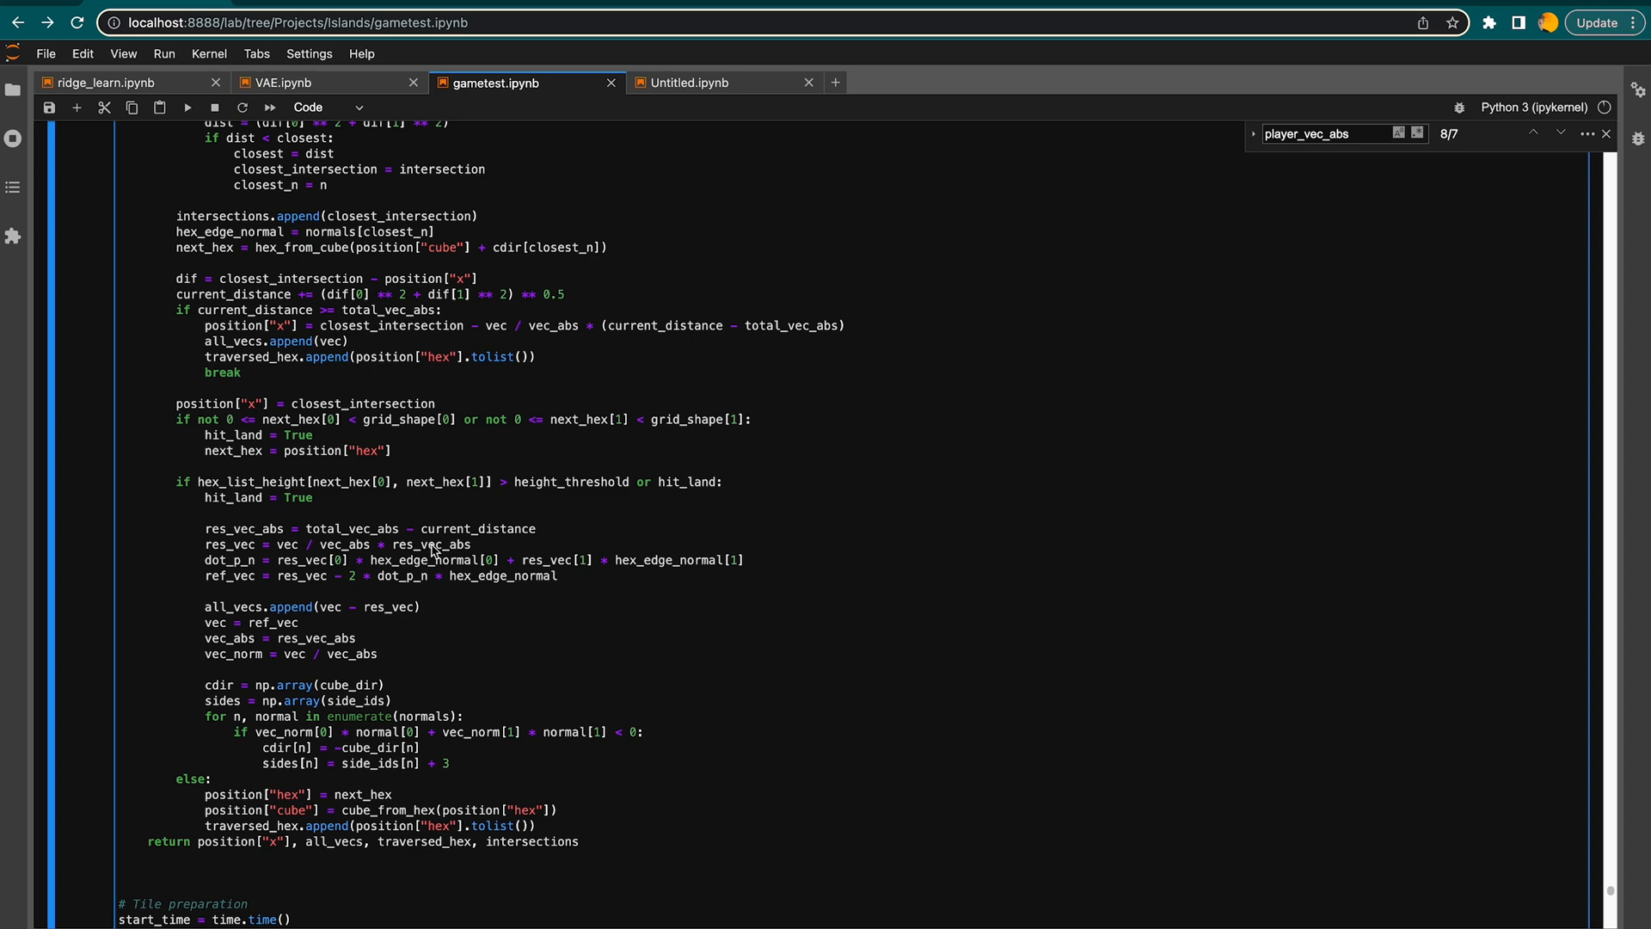
scroll(up, 3)
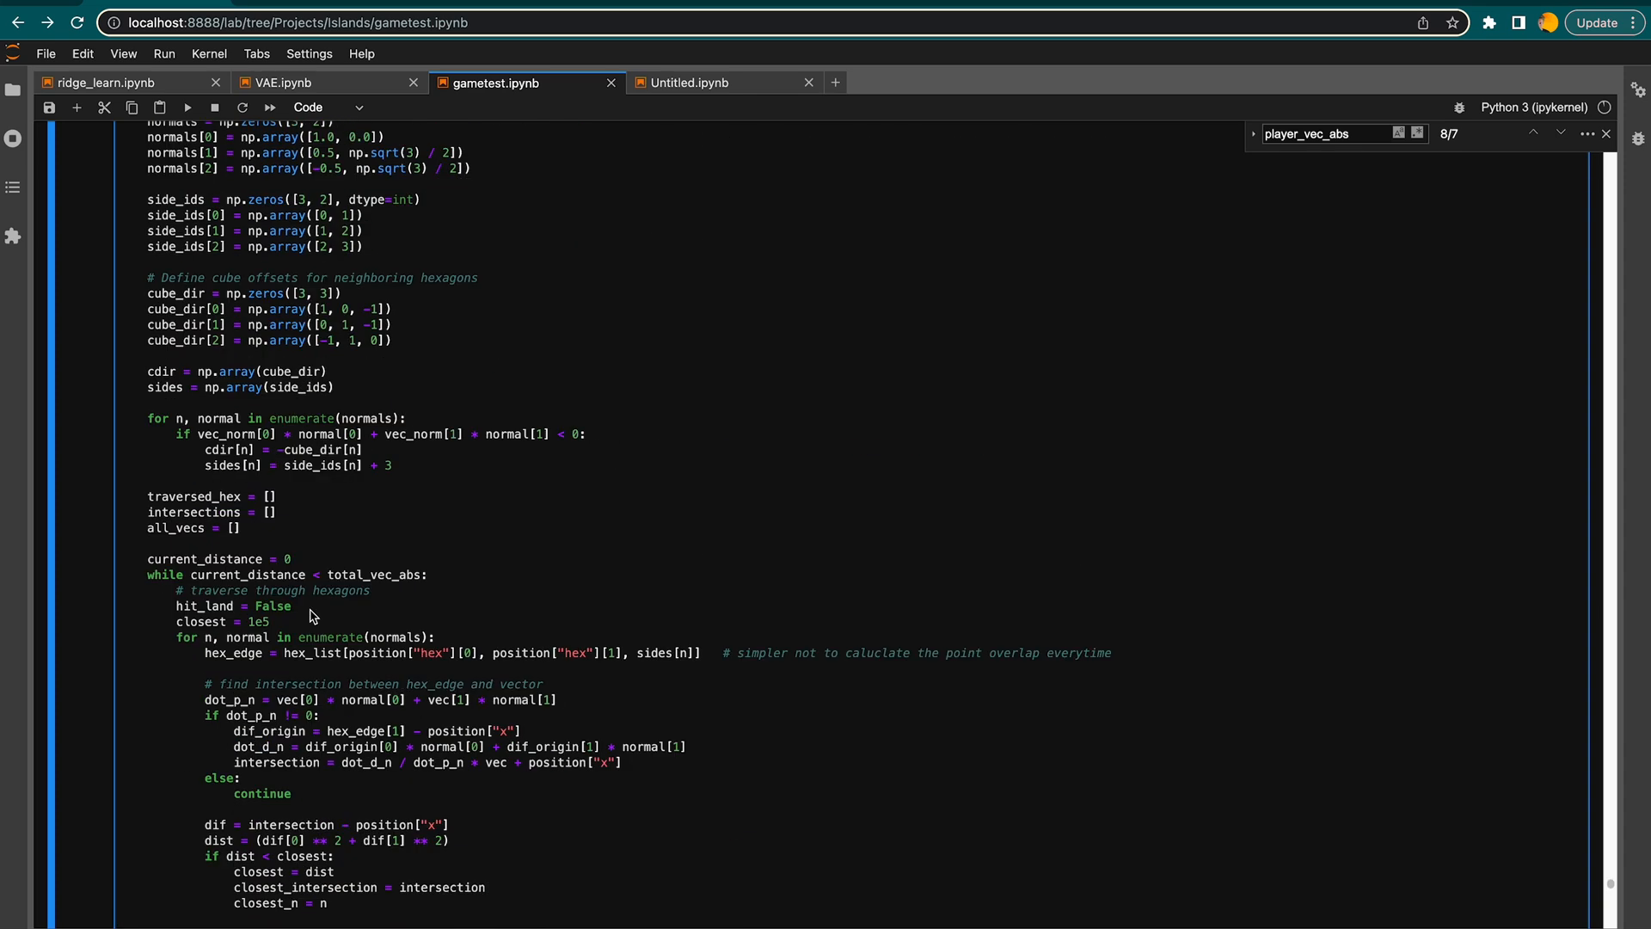
click(371, 590)
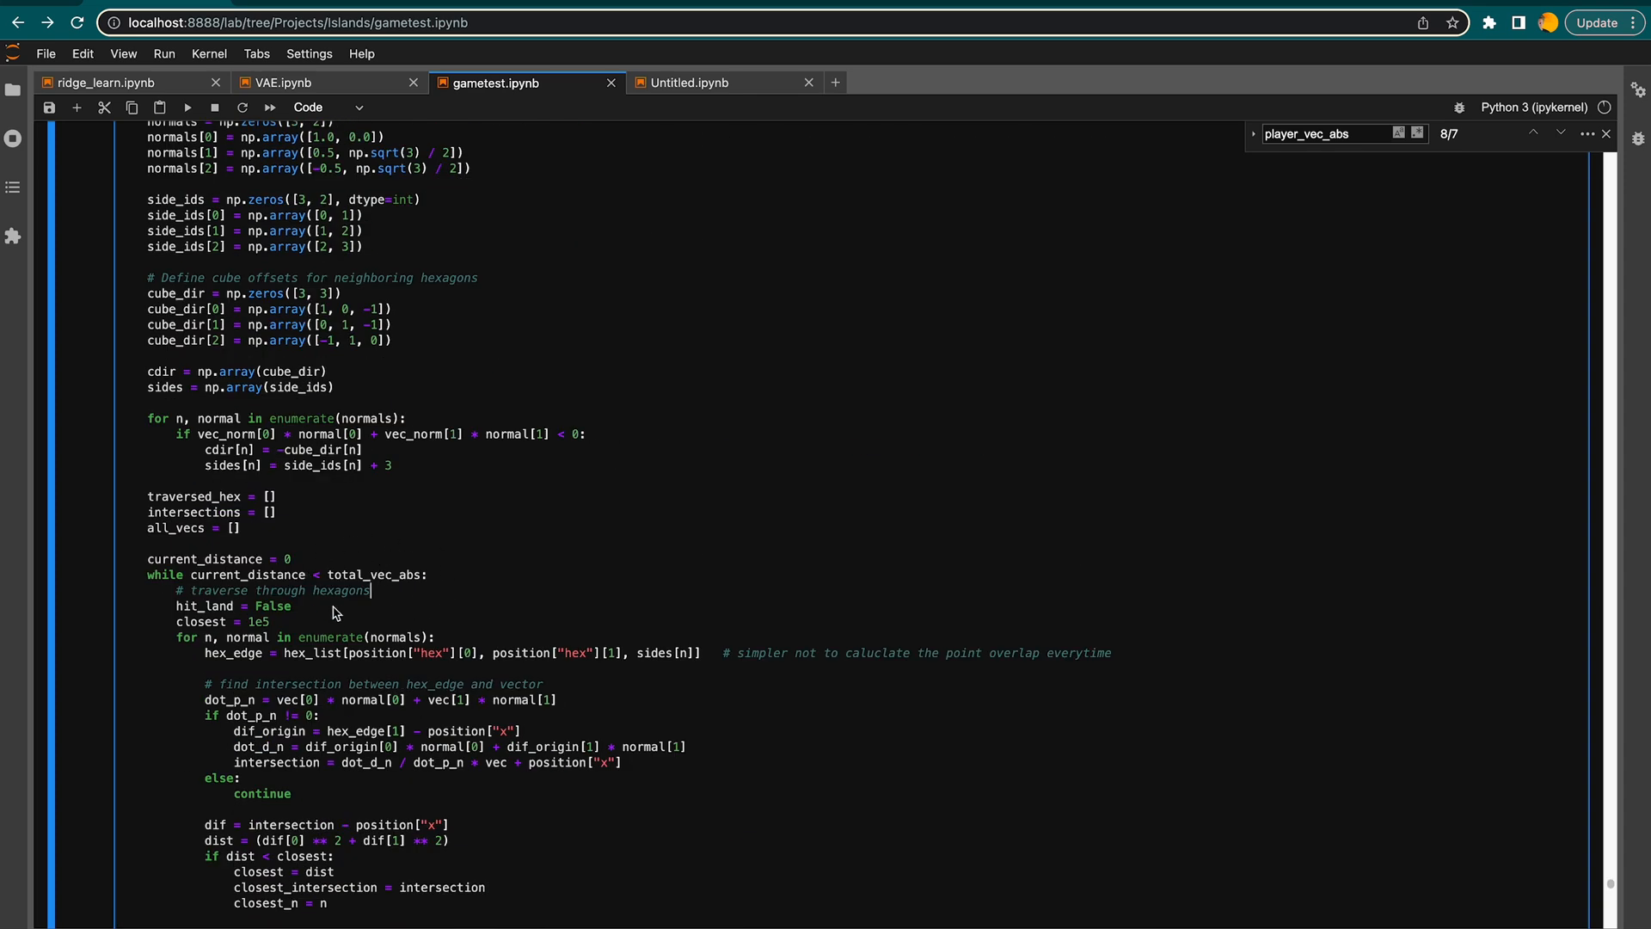